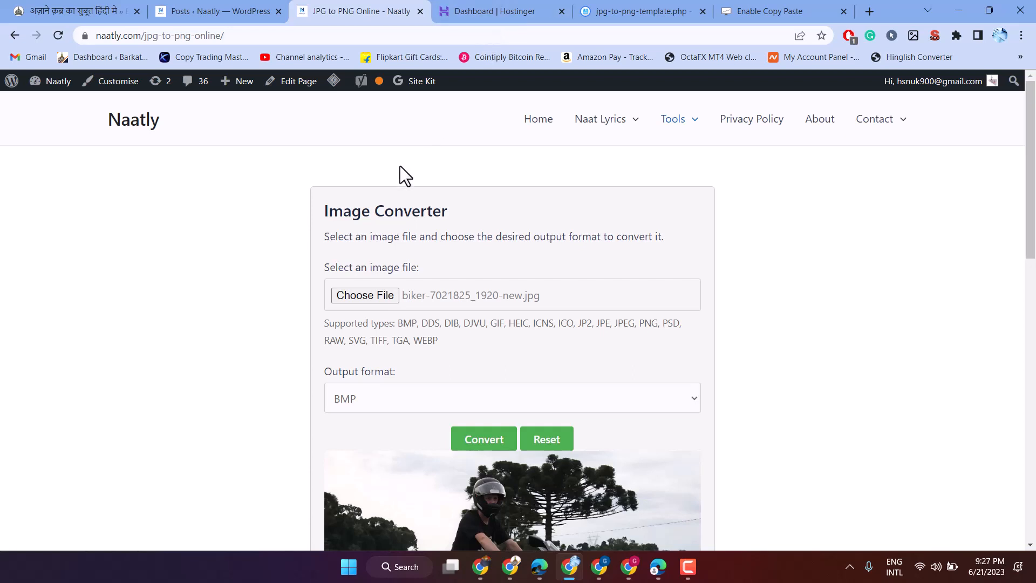
Choose elephant-1822481_1280.jpg as input, run Convert, and set output format to JPEG.
{"action": "left_click", "coordinate": [484, 439]}
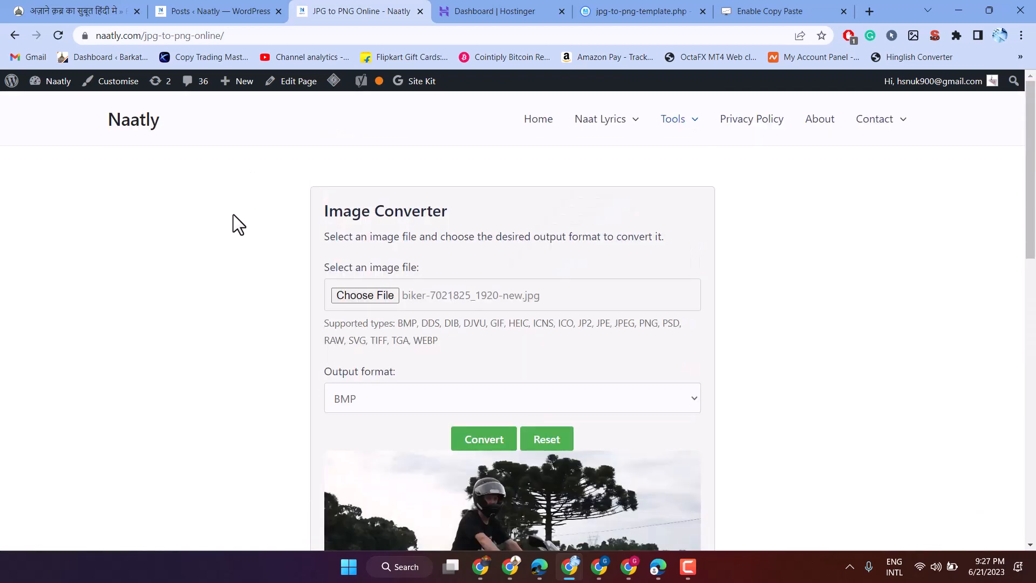
{"action": "scroll", "scroll_direction": "down", "scroll_amount": 3}
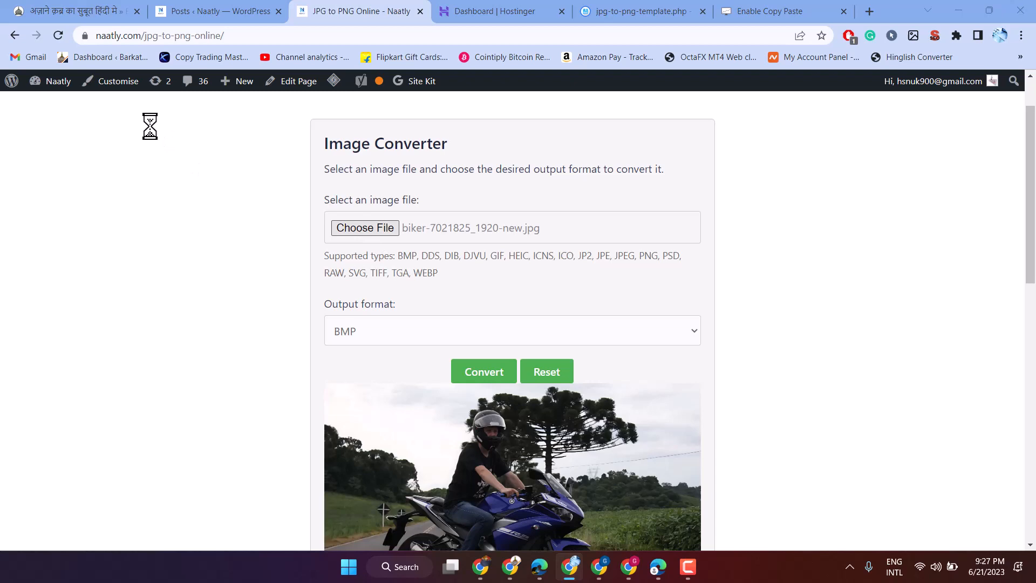
{"action": "left_click", "coordinate": [364, 228]}
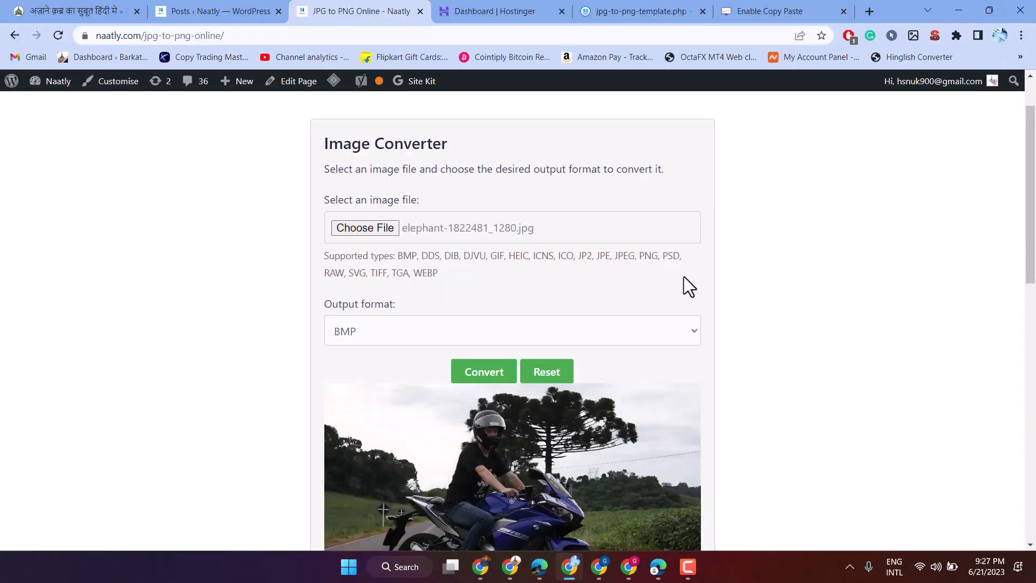
{"action": "left_click", "coordinate": [484, 371]}
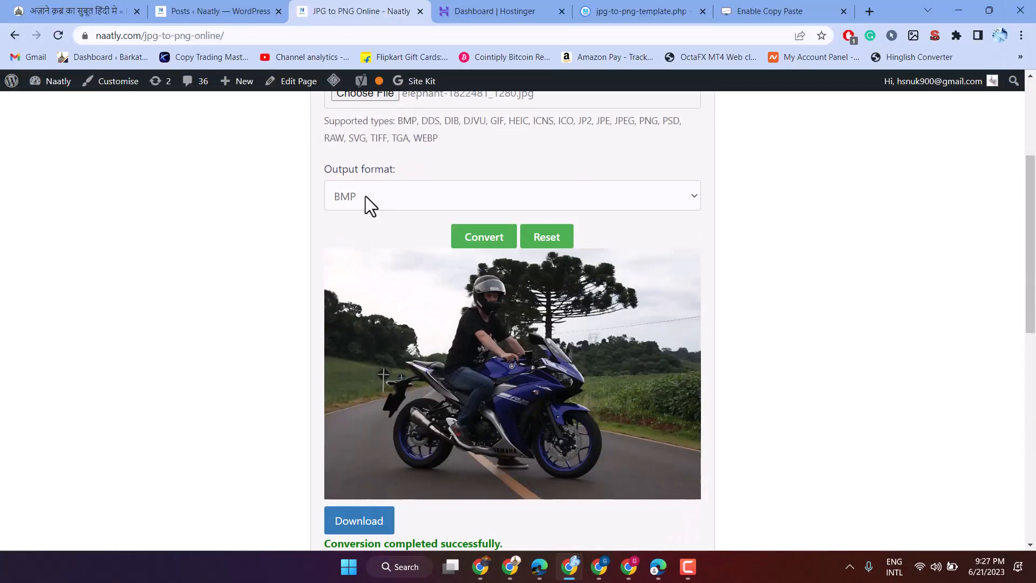
{"action": "left_click", "coordinate": [512, 195]}
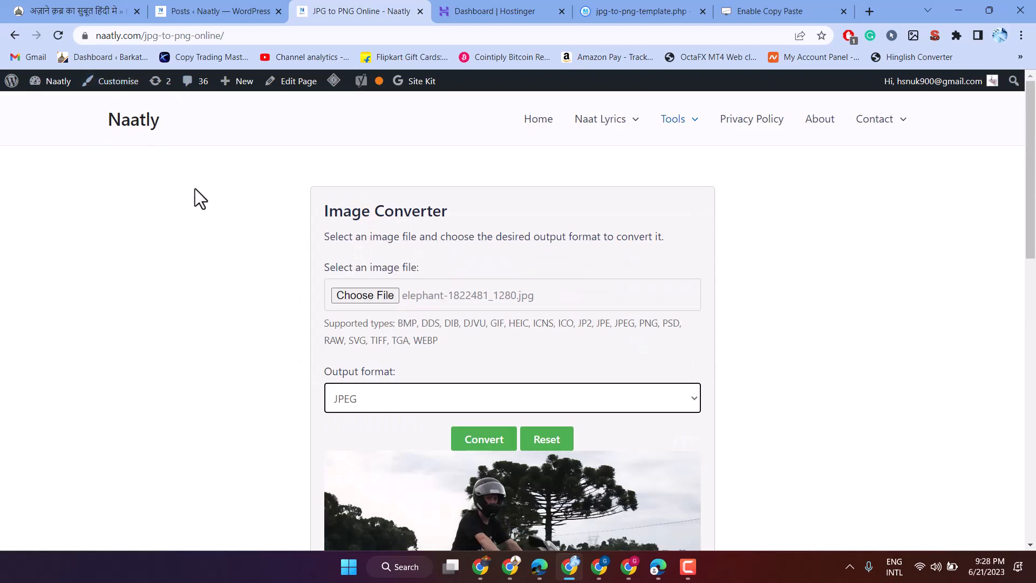
{"action": "mouse_move", "coordinate": [203, 200]}
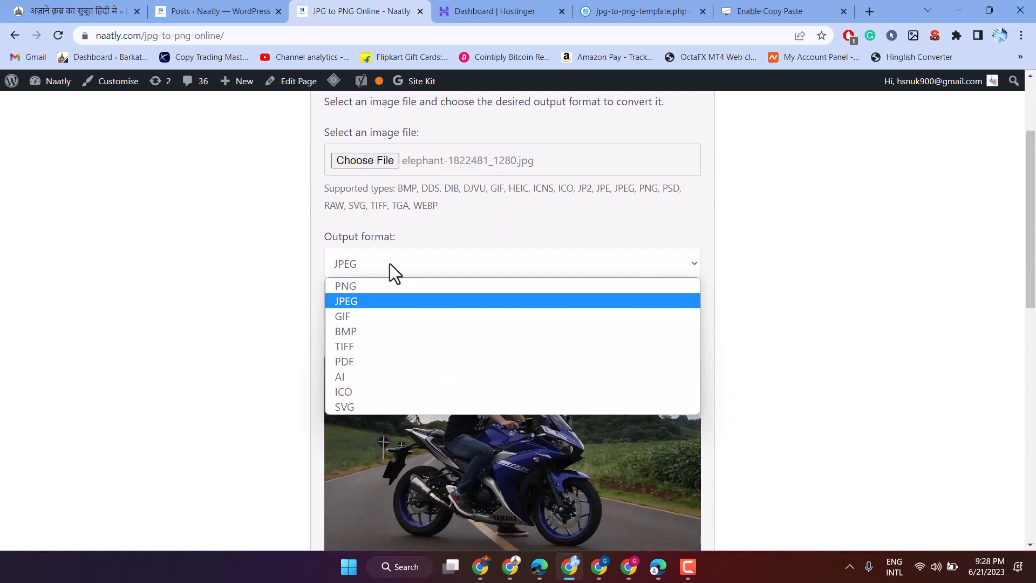
{"action": "mouse_move", "coordinate": [363, 316]}
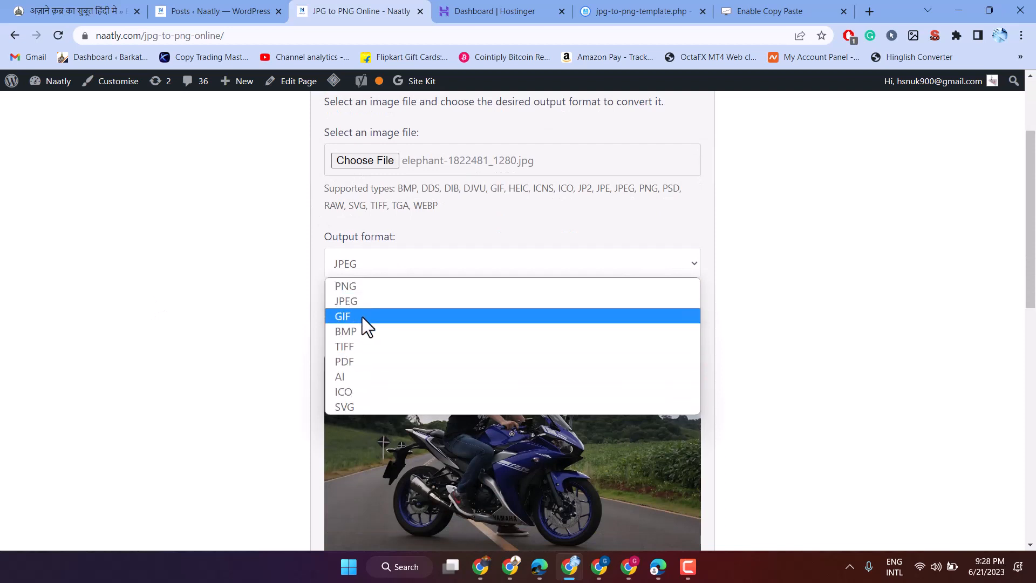
{"action": "mouse_move", "coordinate": [345, 285]}
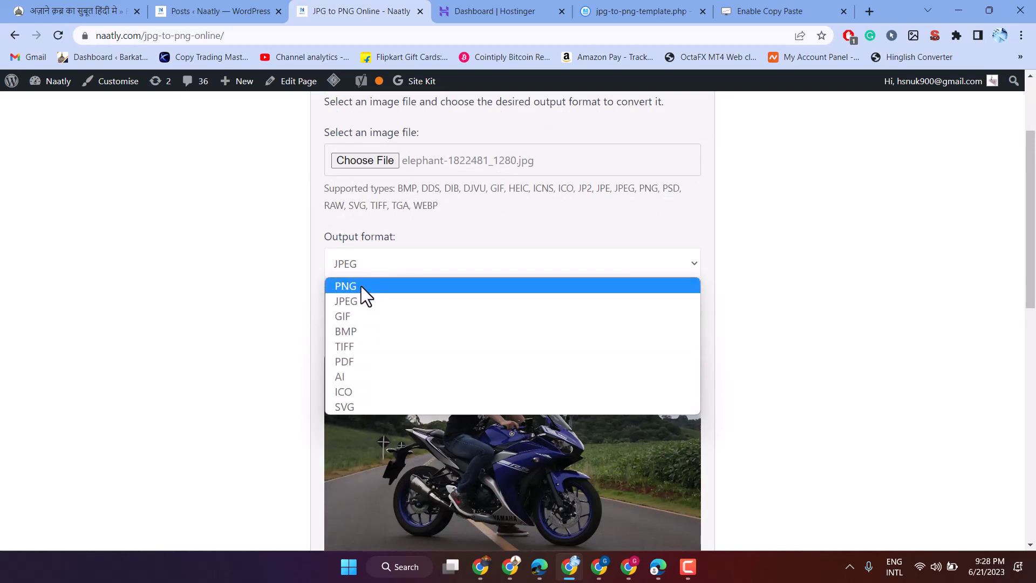
{"action": "mouse_move", "coordinate": [357, 302]}
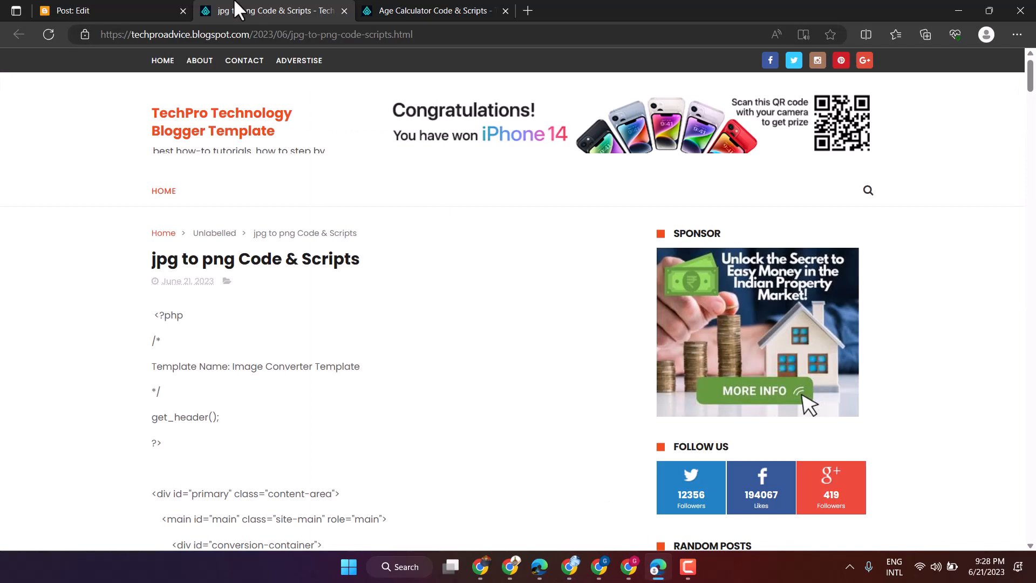
Scroll down through the blog post's converter template CSS while keeping it selected.
{"action": "scroll", "scroll_direction": "down", "scroll_amount": 3}
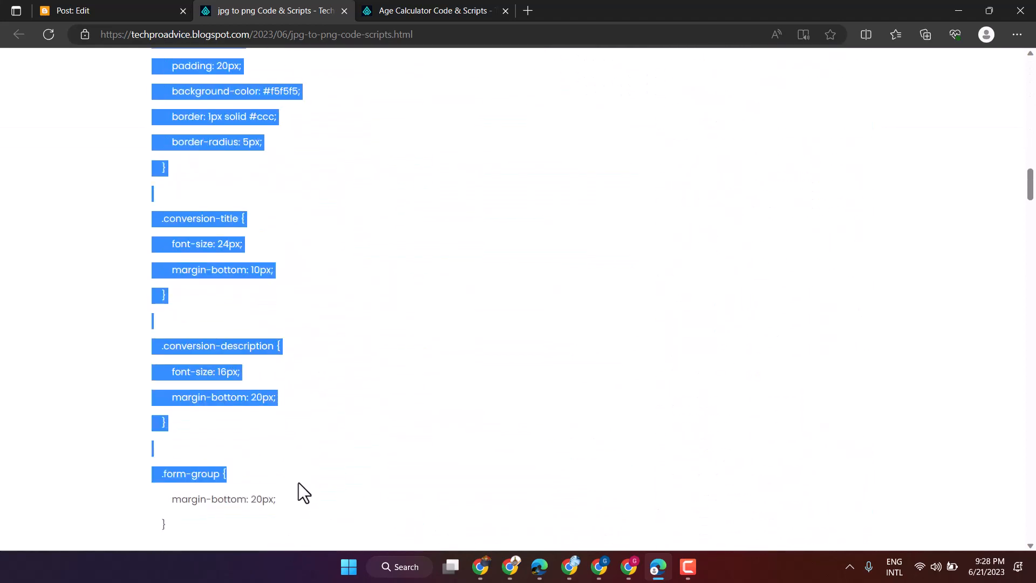
{"action": "scroll", "scroll_direction": "down", "scroll_amount": 3}
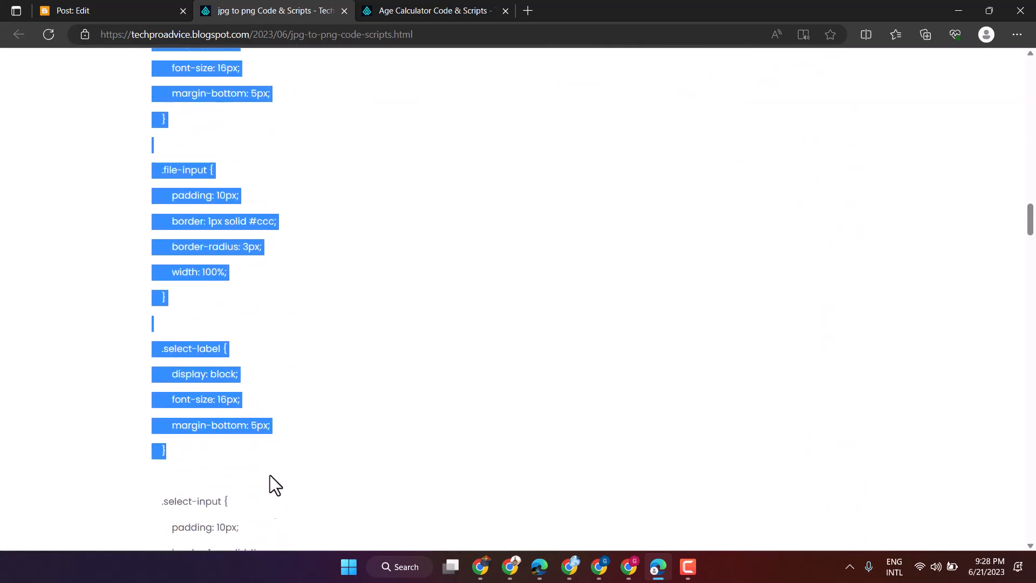
{"action": "scroll", "scroll_direction": "down", "scroll_amount": 3}
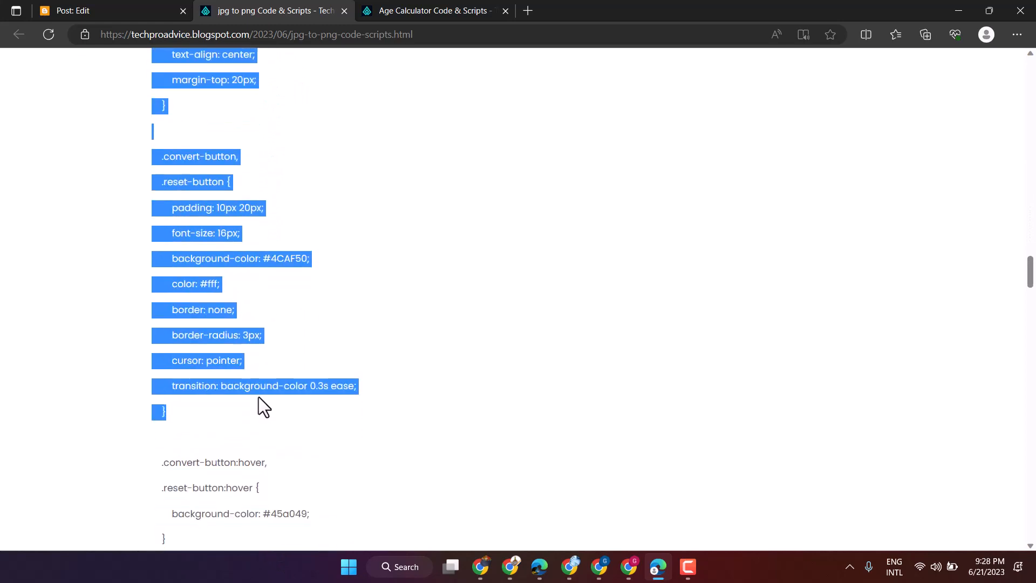
{"action": "scroll", "scroll_direction": "down", "scroll_amount": 3}
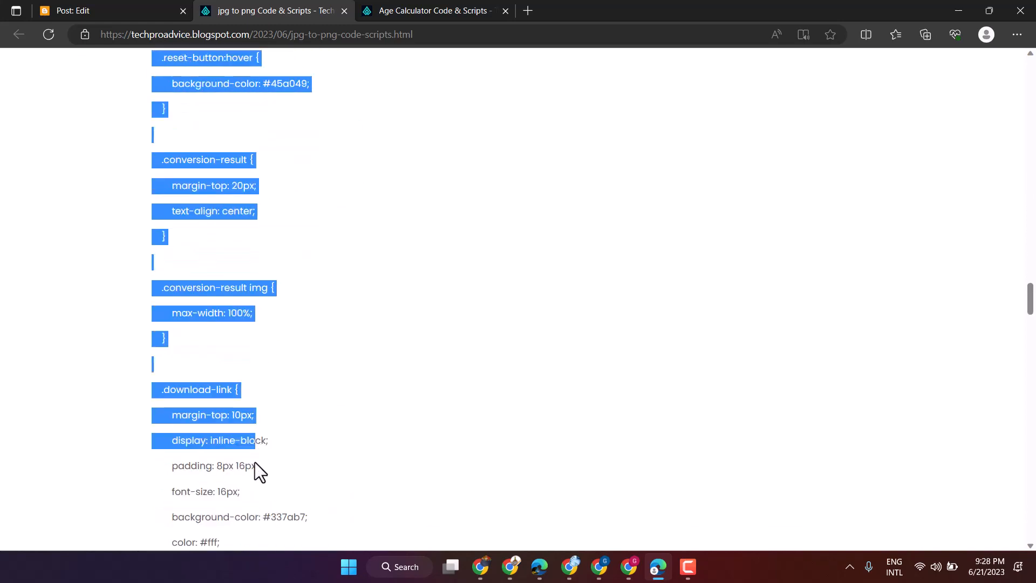
{"action": "scroll", "scroll_direction": "down", "scroll_amount": 3}
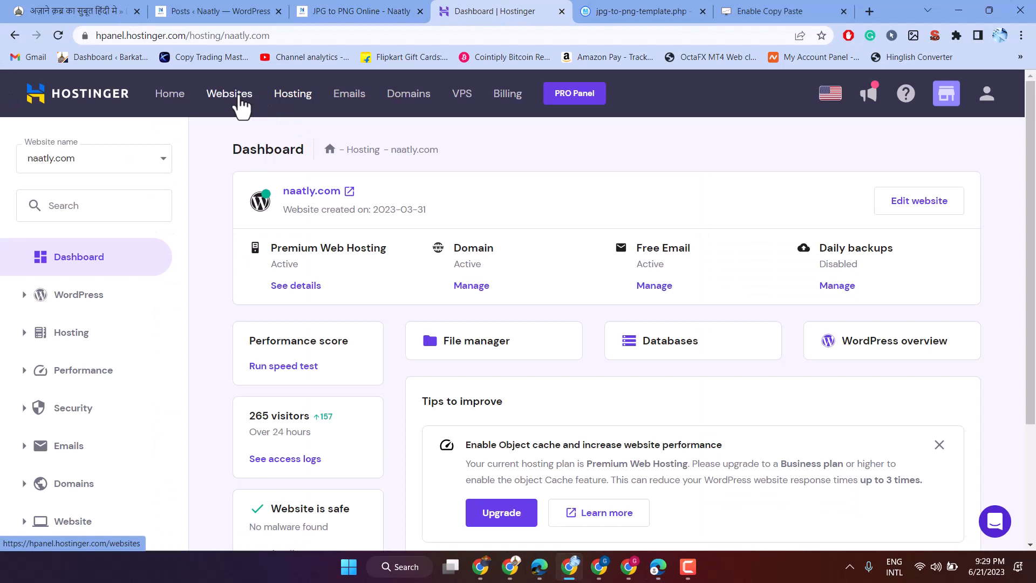
From the Websites list, manage techproadvice.com and open its File manager.
{"action": "left_click", "coordinate": [229, 92]}
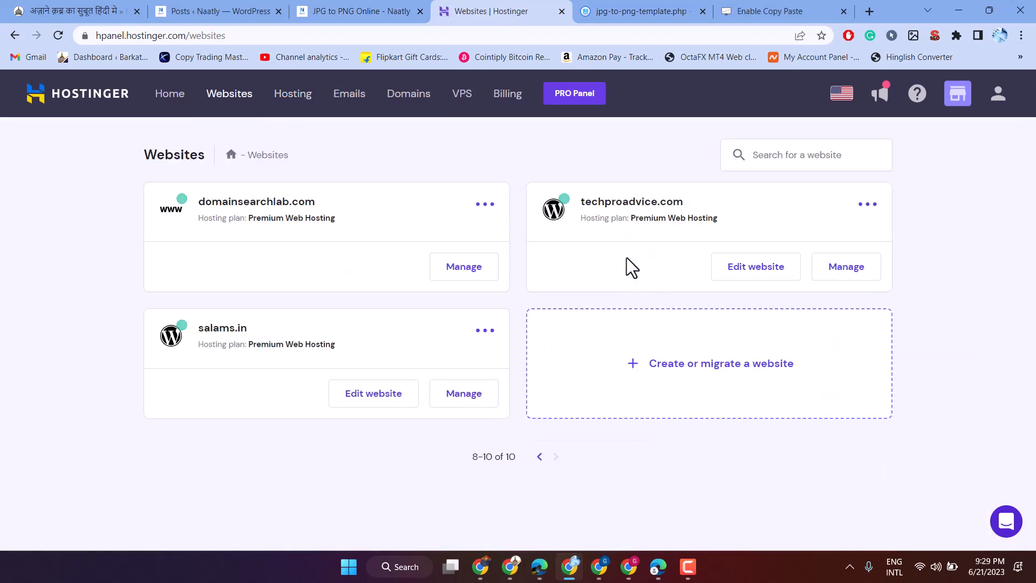
{"action": "left_click", "coordinate": [845, 266]}
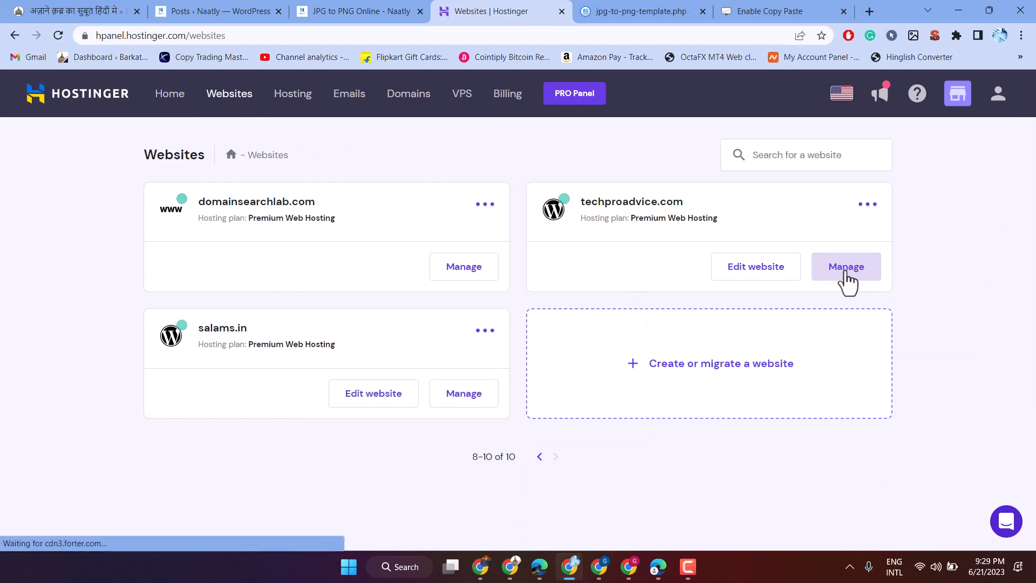
{"action": "left_click", "coordinate": [846, 266]}
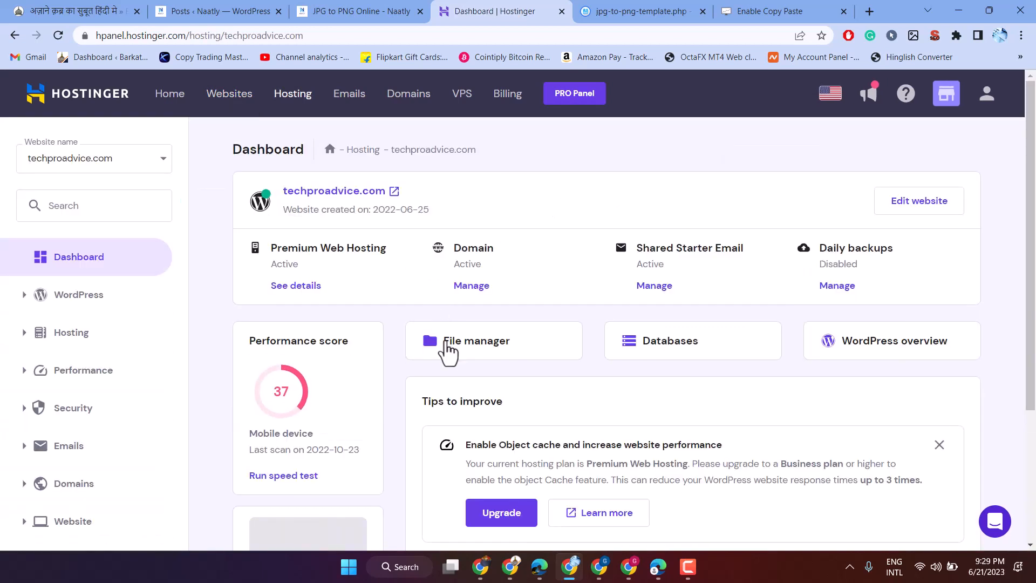
{"action": "left_click", "coordinate": [476, 340]}
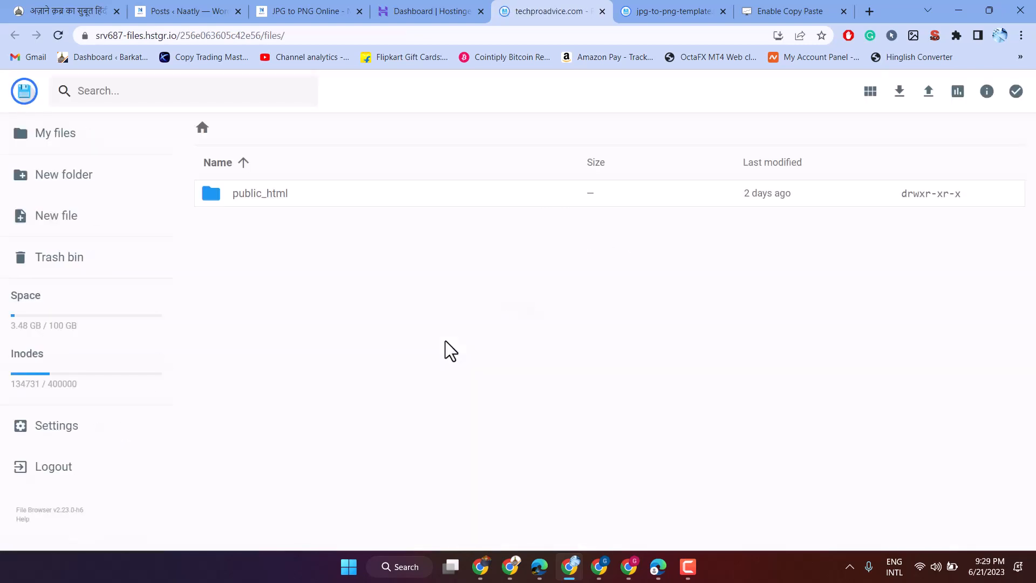
{"action": "mouse_move", "coordinate": [210, 224]}
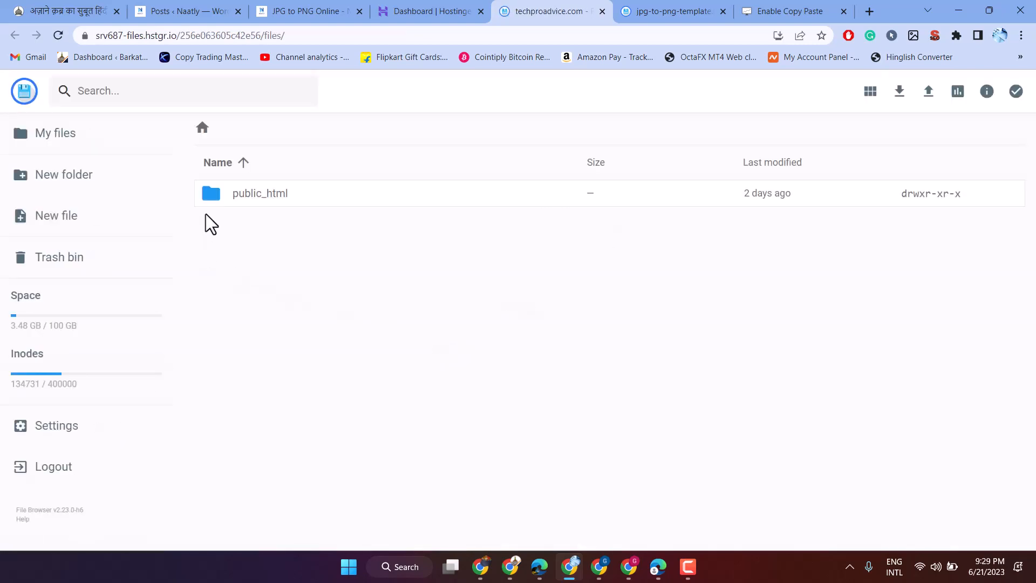
{"action": "mouse_move", "coordinate": [210, 198]}
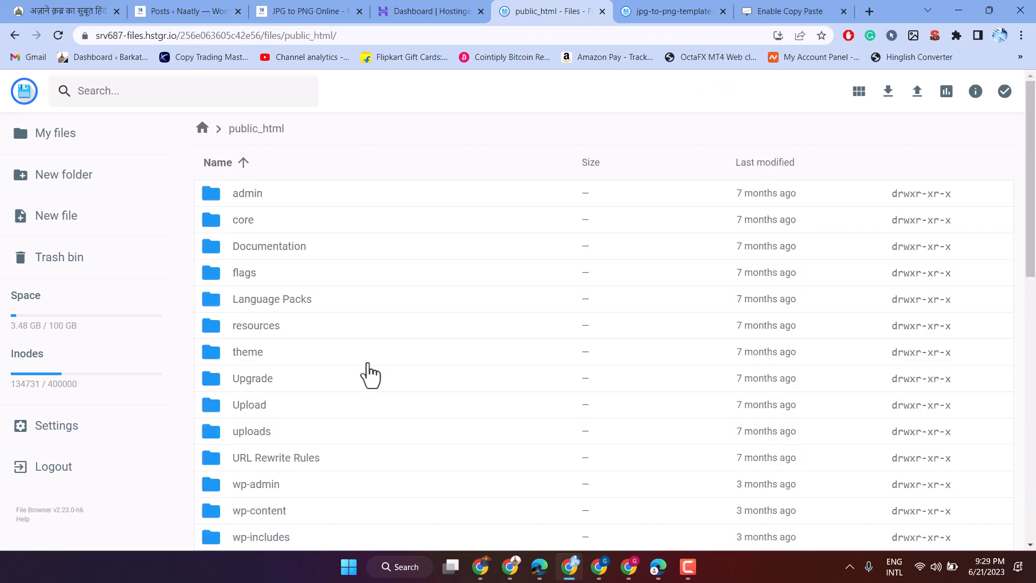
Navigate into public_html > wp-content > themes > astra.
{"action": "scroll", "scroll_direction": "down", "scroll_amount": 3}
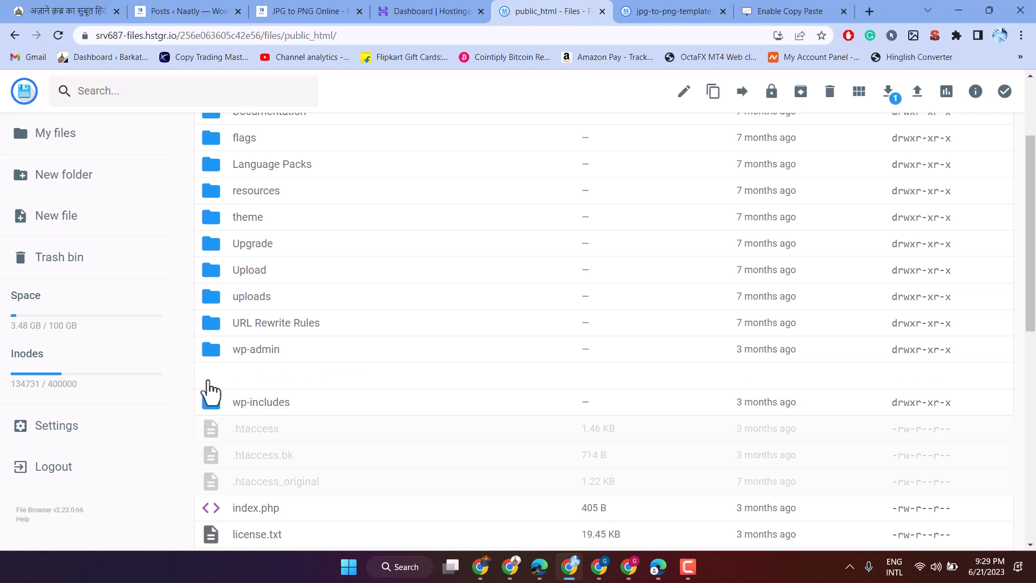
{"action": "double_click", "coordinate": [258, 402]}
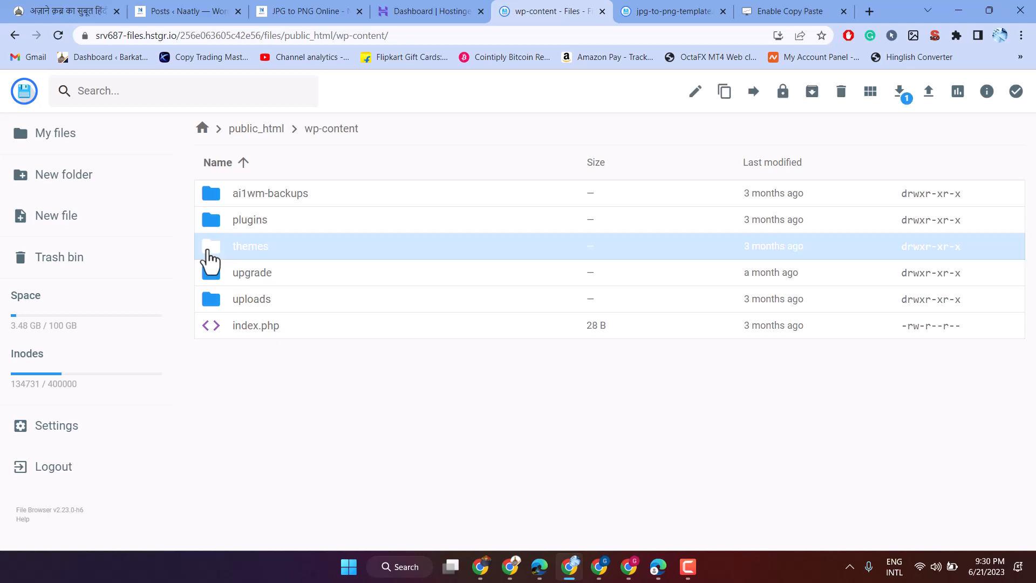
{"action": "double_click", "coordinate": [251, 246]}
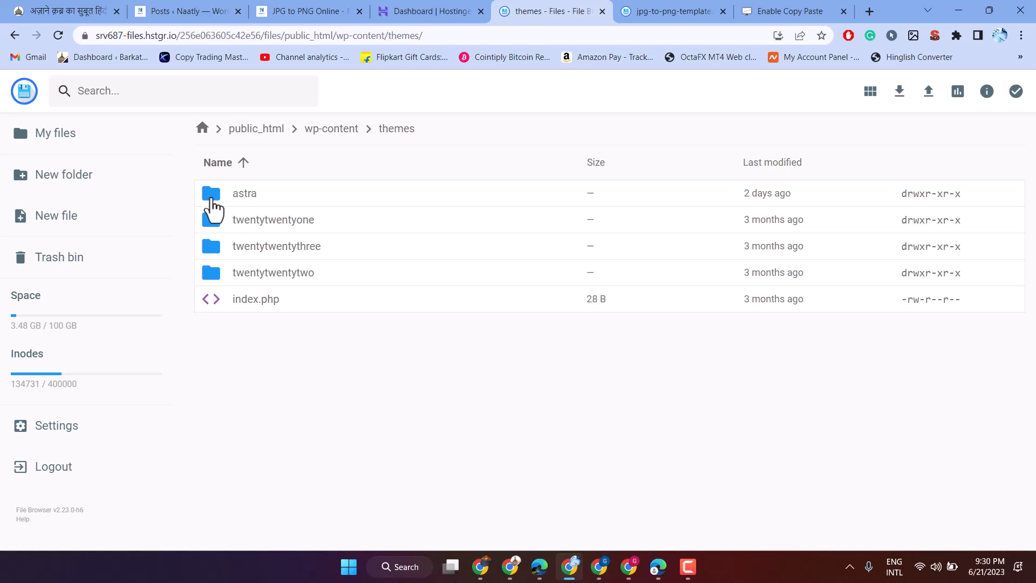
{"action": "left_click", "coordinate": [244, 193]}
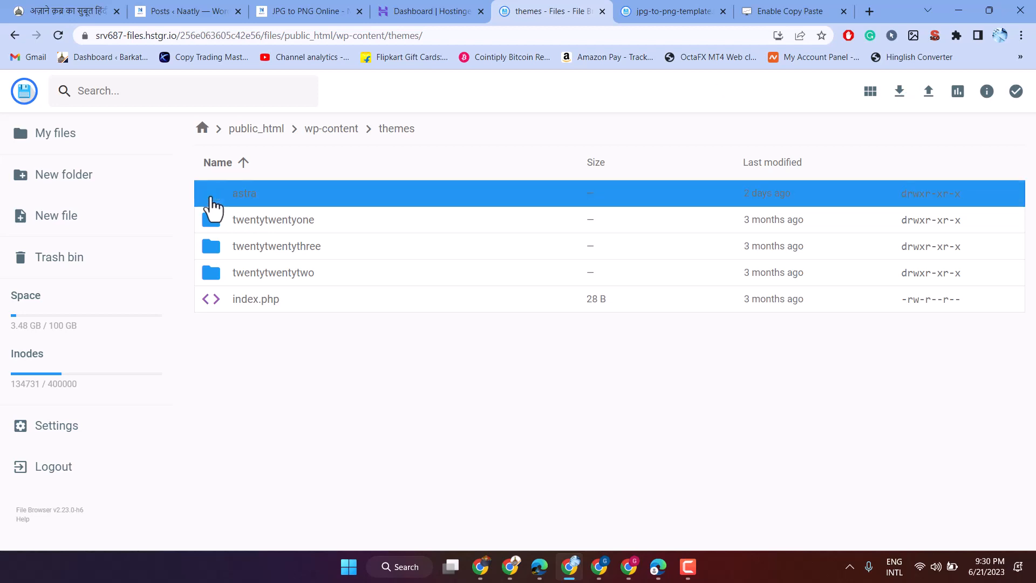
{"action": "double_click", "coordinate": [244, 193]}
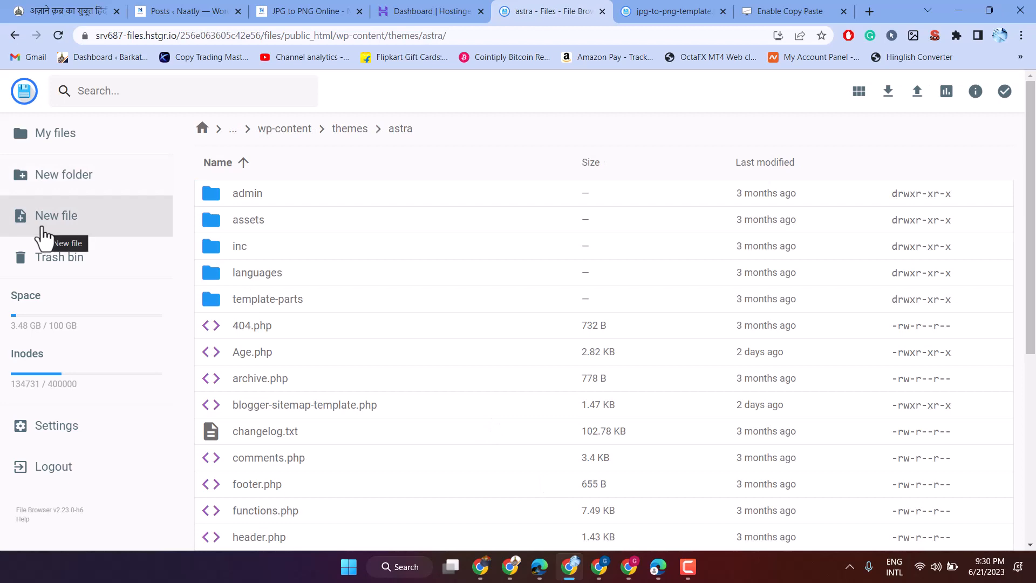
Create a new file named 'Image Convert.php' in the astra theme folder.
{"action": "left_click", "coordinate": [55, 216]}
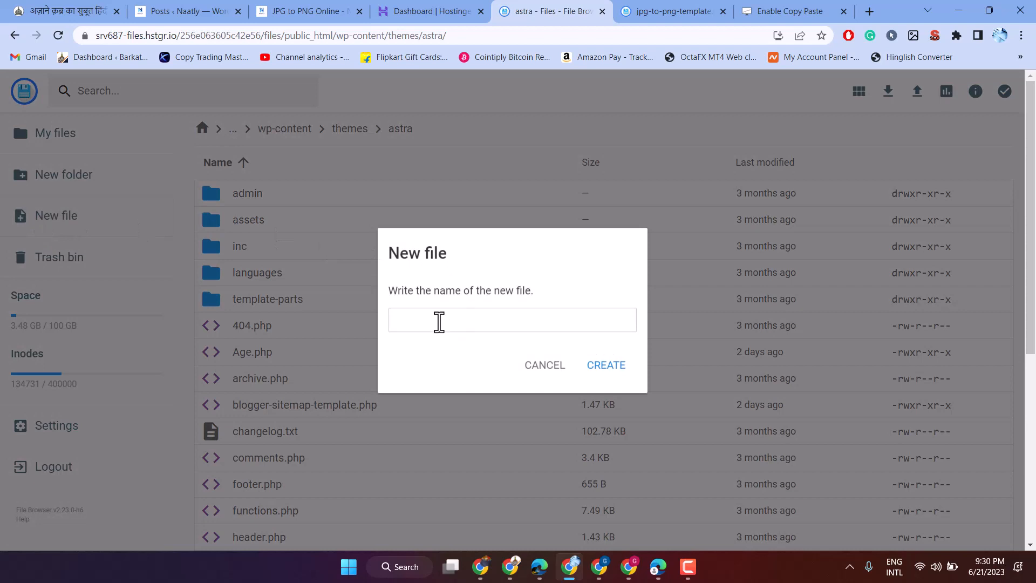
{"action": "mouse_move", "coordinate": [439, 321]}
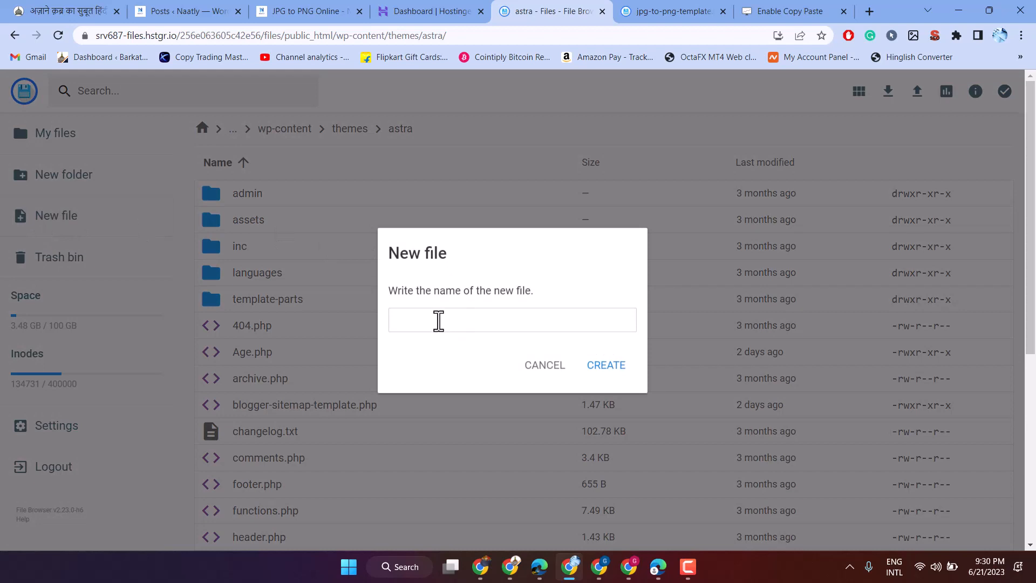
{"action": "type", "text": "Im"}
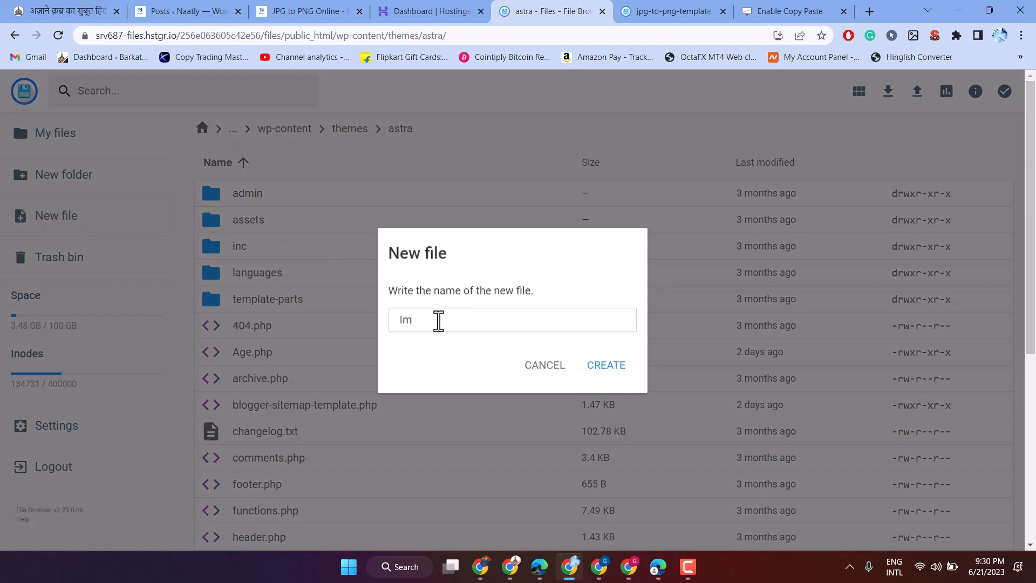
{"action": "type", "text": "age"}
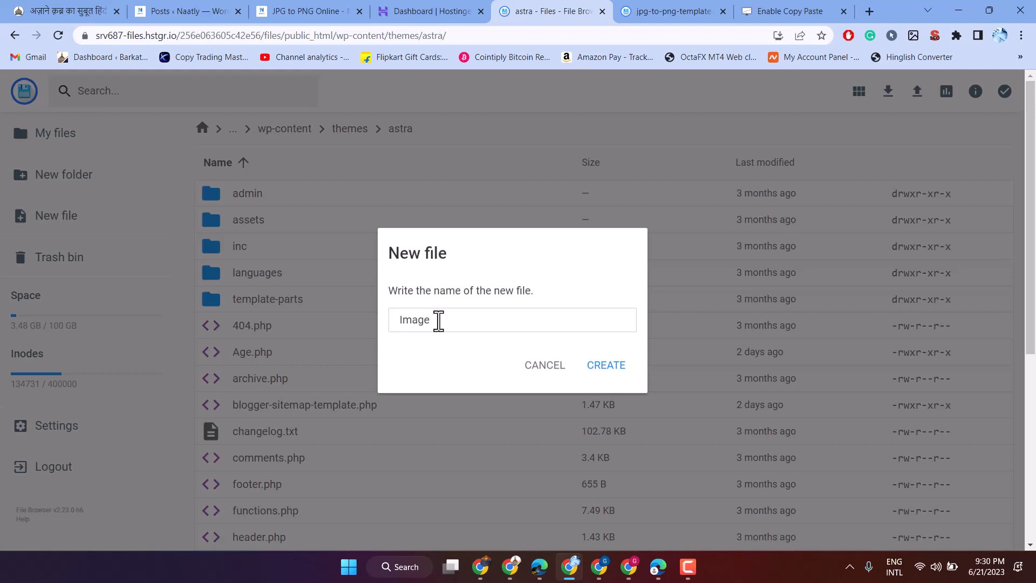
{"action": "type", "text": "Co"}
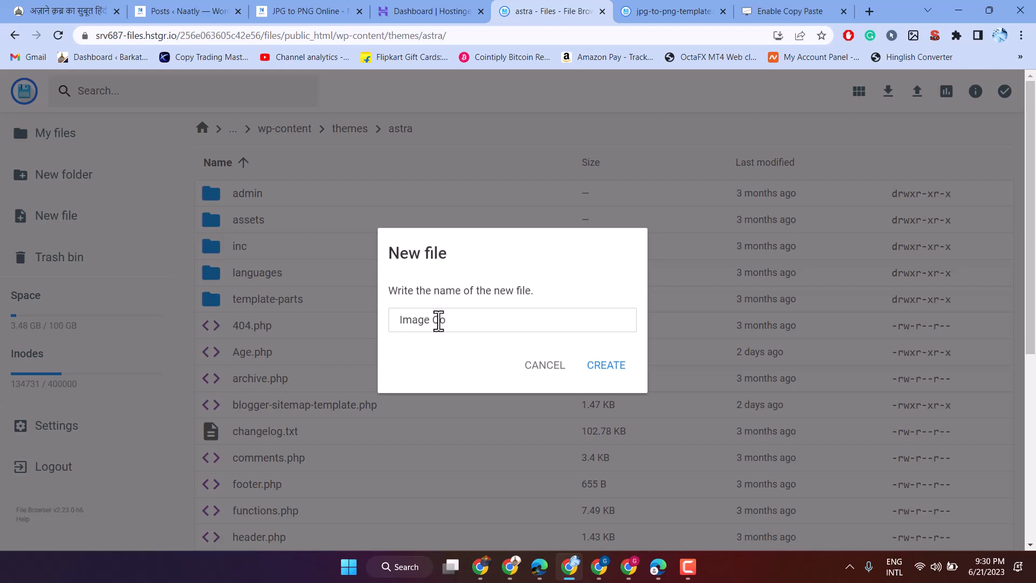
{"action": "type", "text": "nb"}
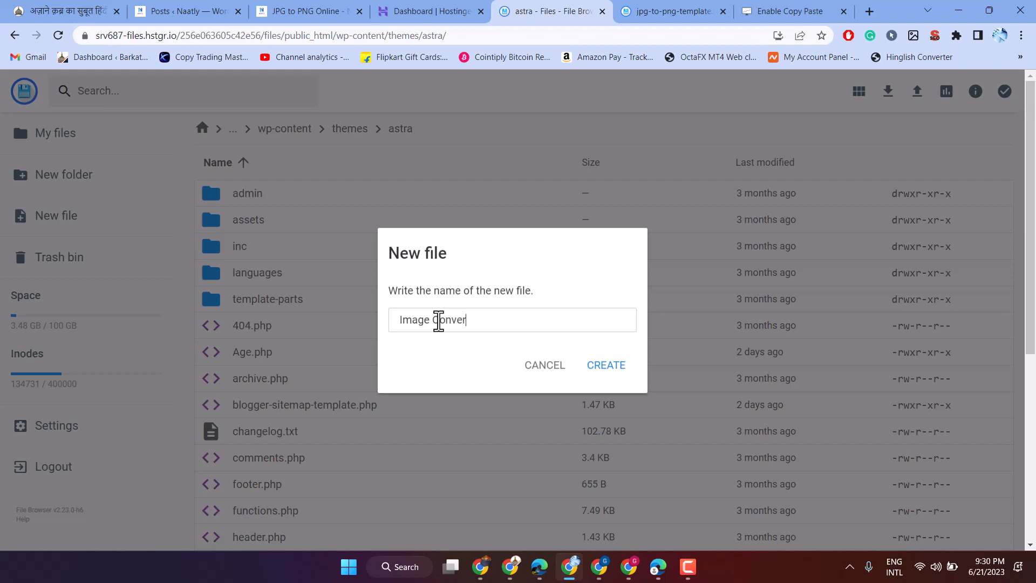
{"action": "type", "text": "t"}
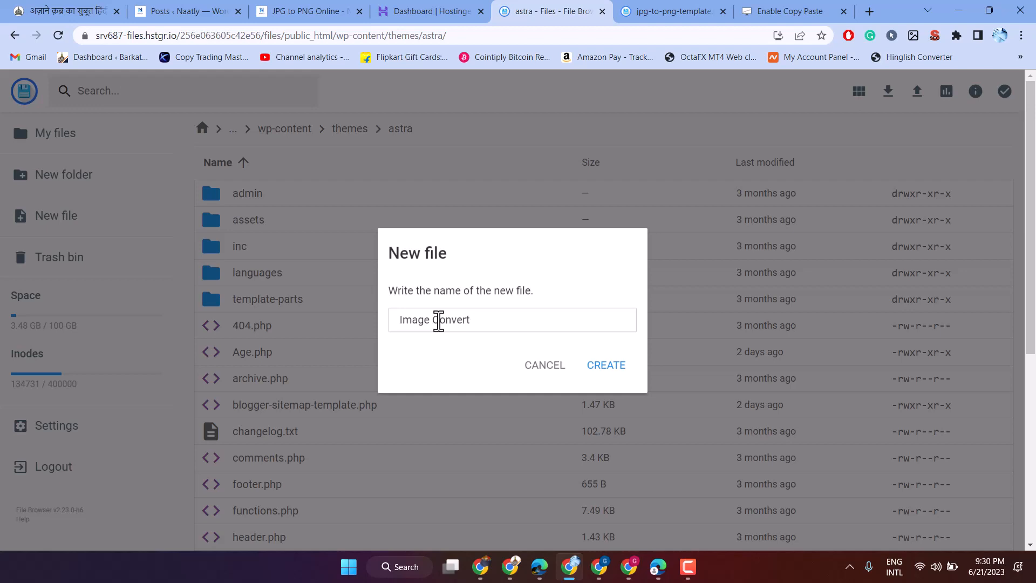
{"action": "type", "text": ".p"}
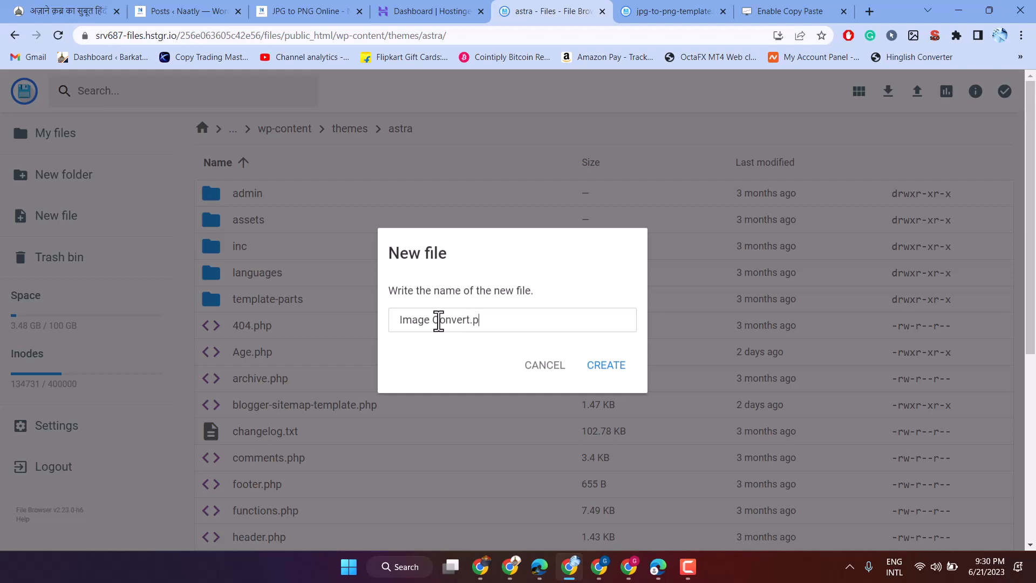
{"action": "type", "text": "hp"}
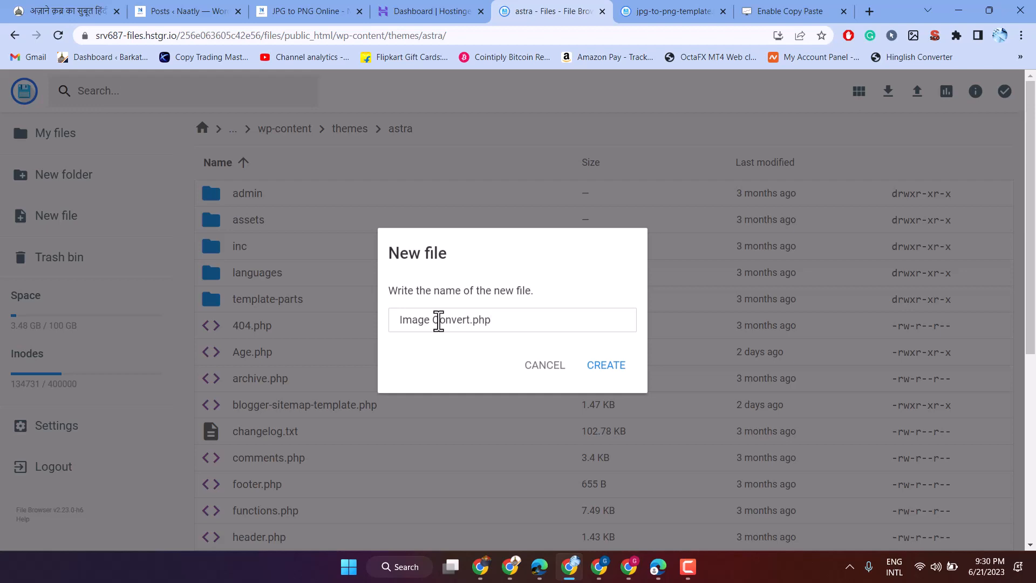
{"action": "mouse_move", "coordinate": [606, 365]}
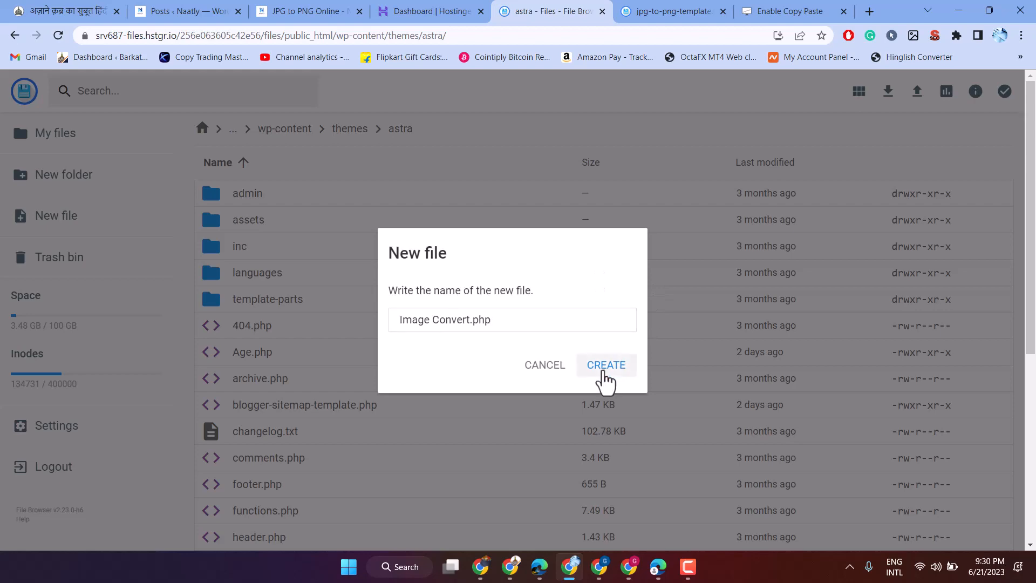
{"action": "left_click", "coordinate": [606, 365]}
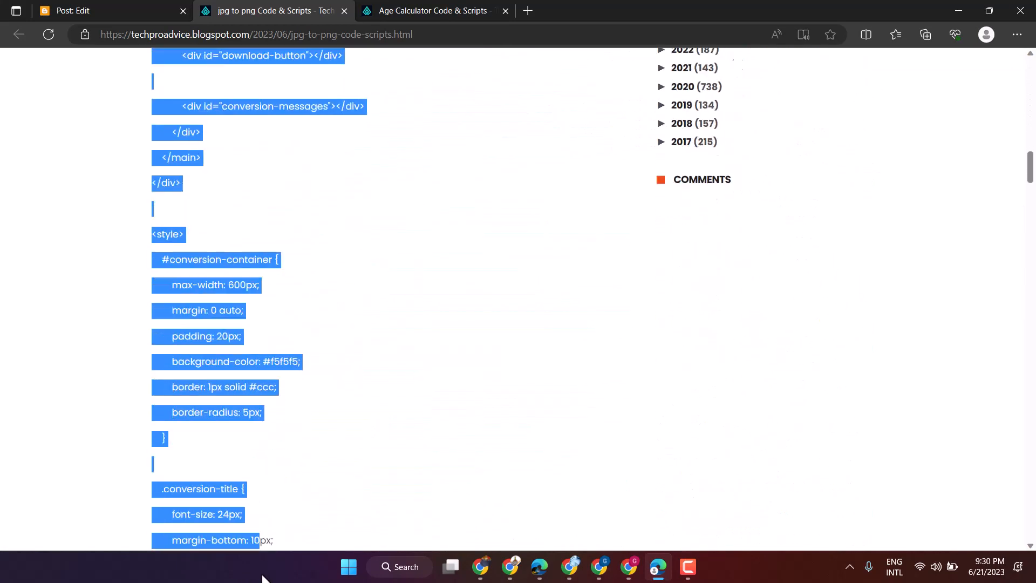
Extend the selection to the closing ?> tag and copy the converter code.
{"action": "scroll", "scroll_direction": "down", "scroll_amount": 3}
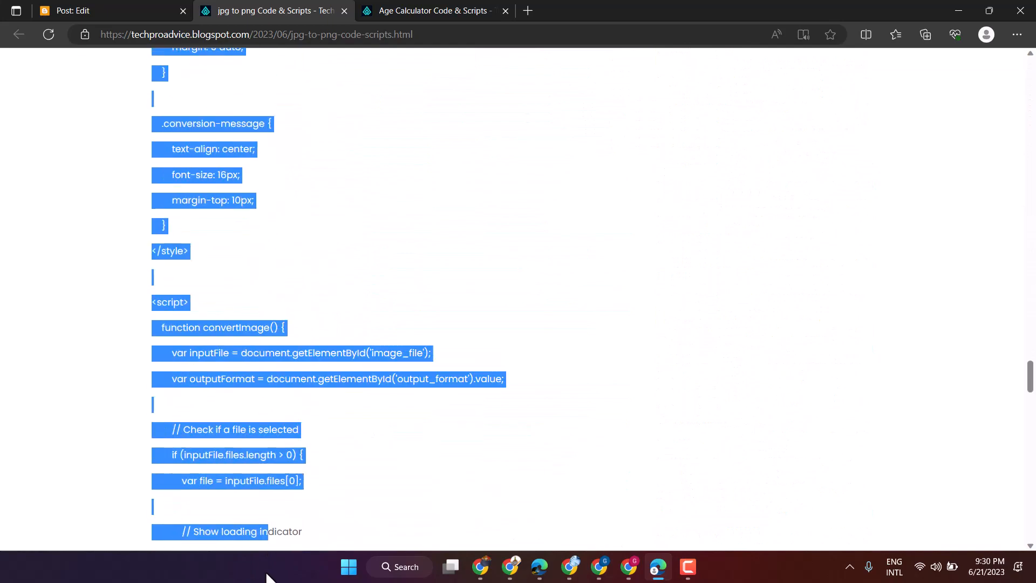
{"action": "scroll", "scroll_direction": "down", "scroll_amount": 3}
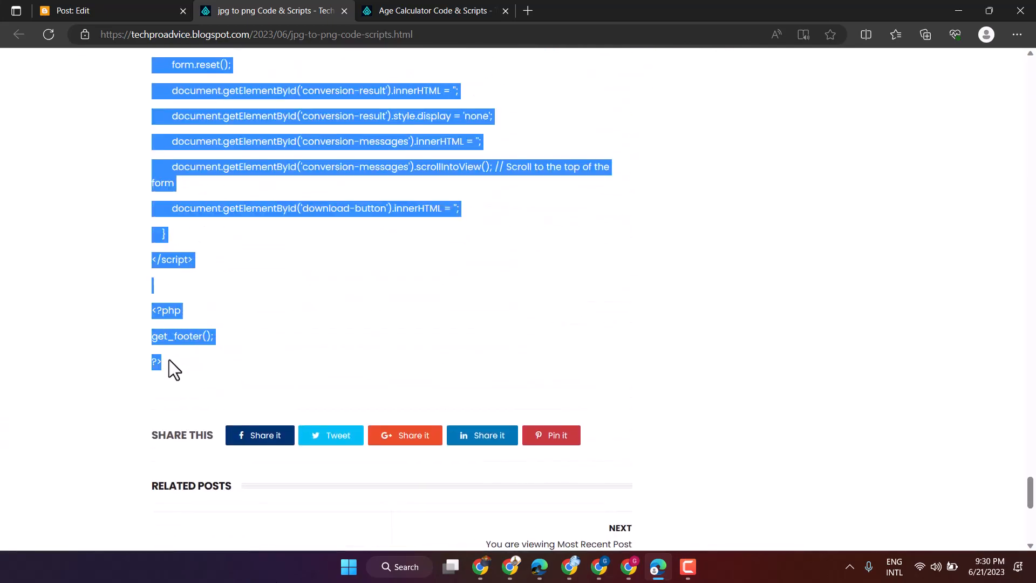
{"action": "right_click", "coordinate": [155, 362]}
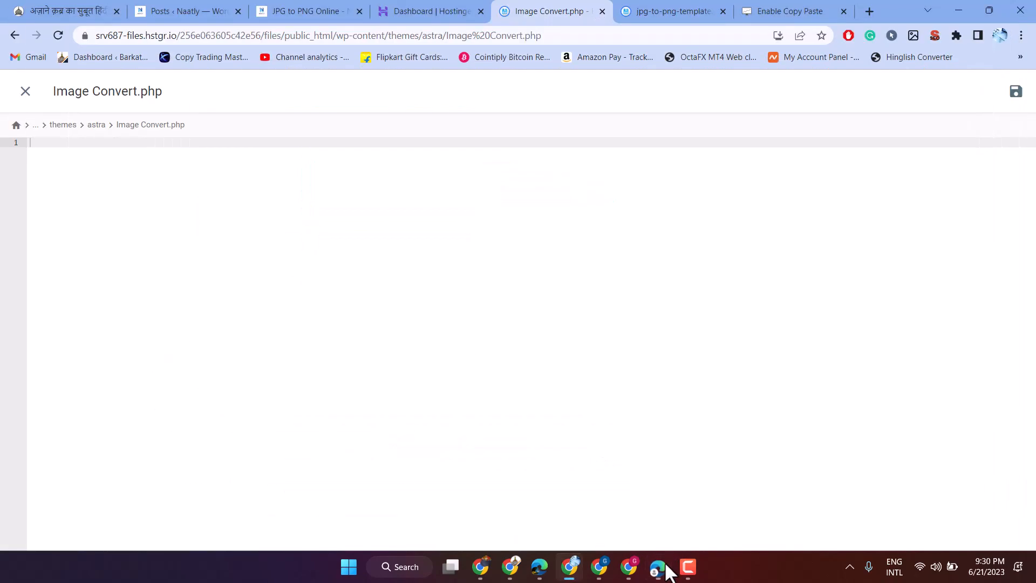
Paste the converter code into the empty Image Convert.php and save it.
{"action": "right_click", "coordinate": [66, 142]}
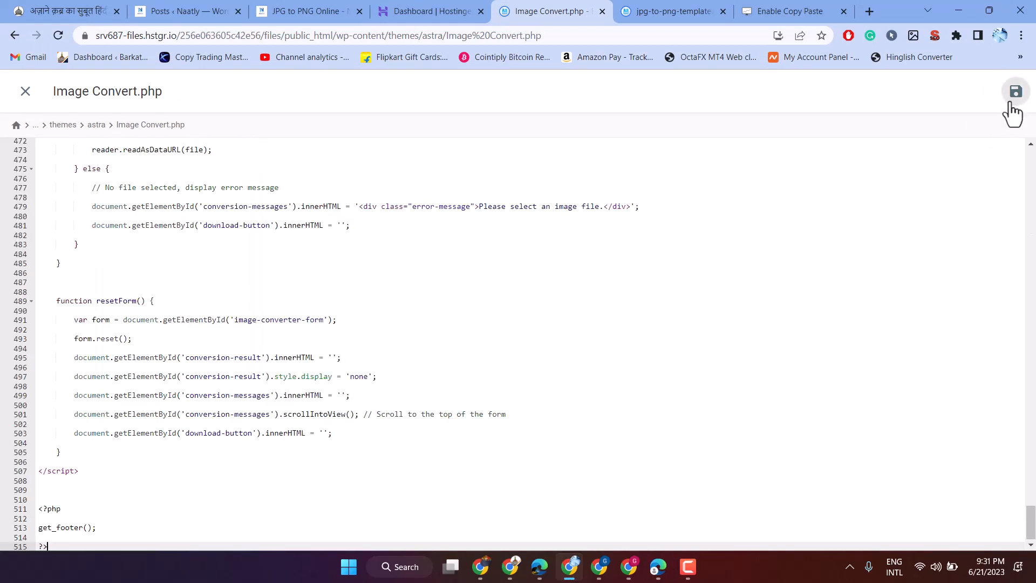
{"action": "left_click", "coordinate": [1017, 91]}
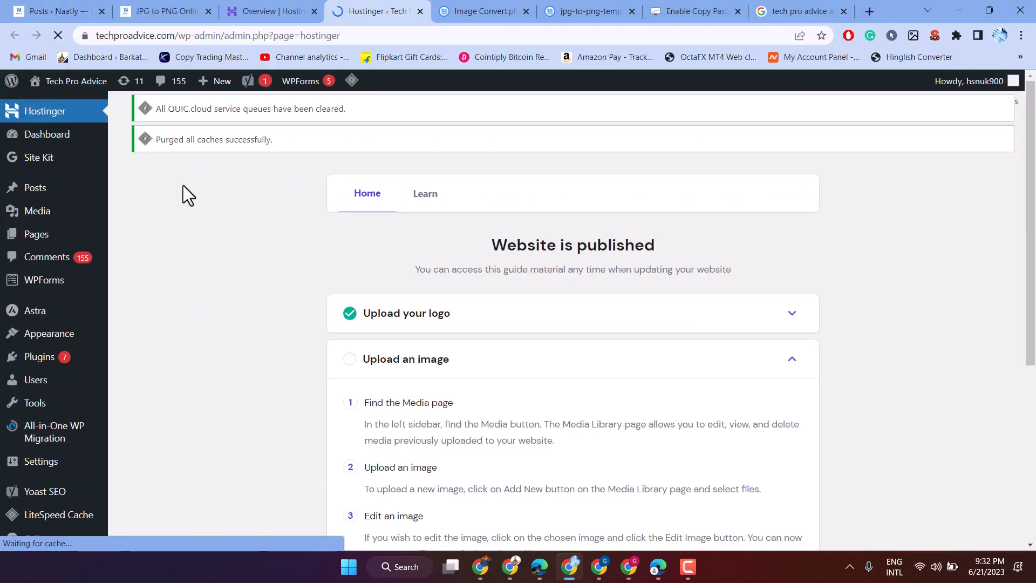
From the admin bar's + New menu, start a new Page and focus its title box.
{"action": "left_click", "coordinate": [214, 81]}
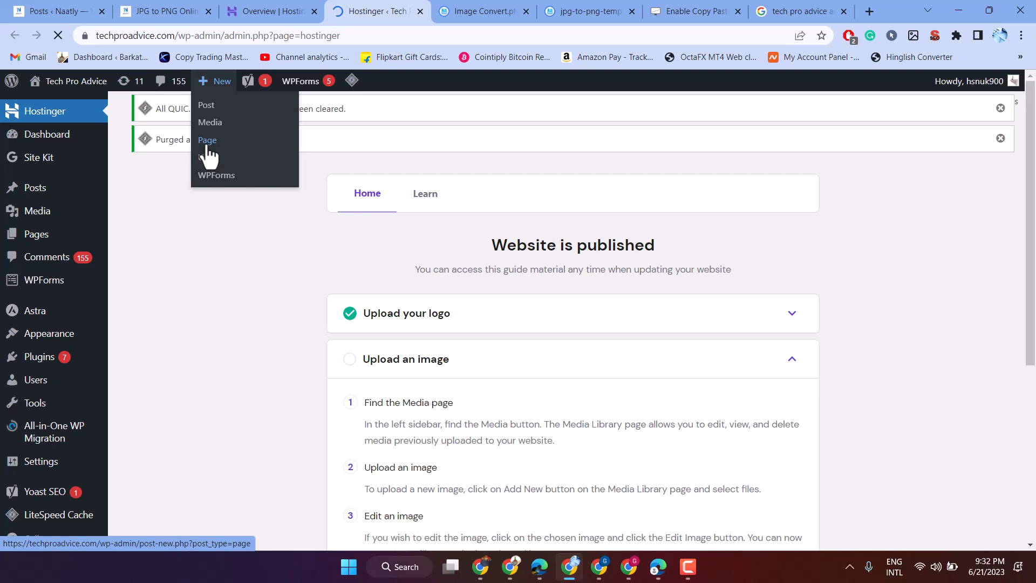
{"action": "left_click", "coordinate": [208, 139]}
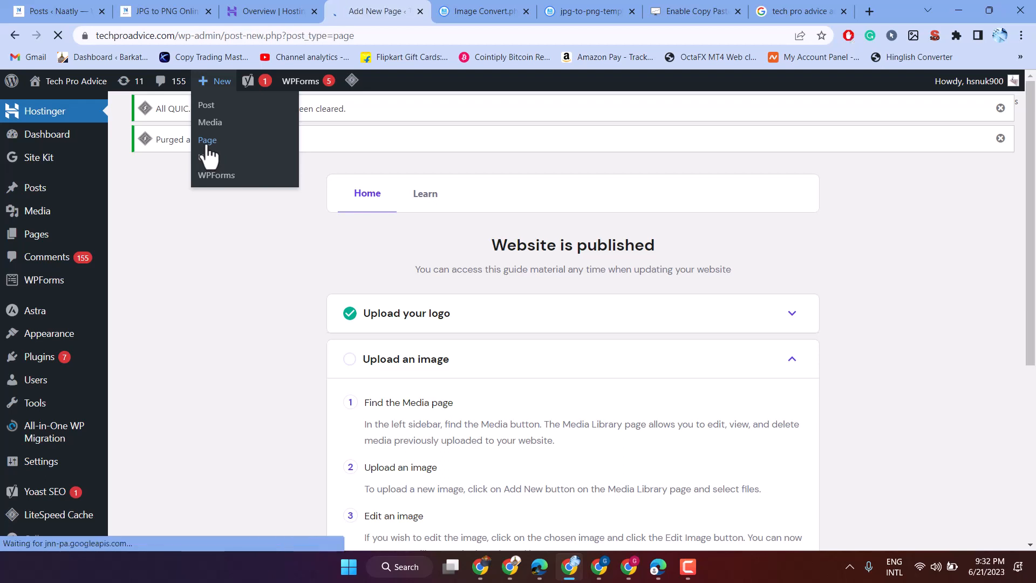
{"action": "left_click", "coordinate": [207, 140]}
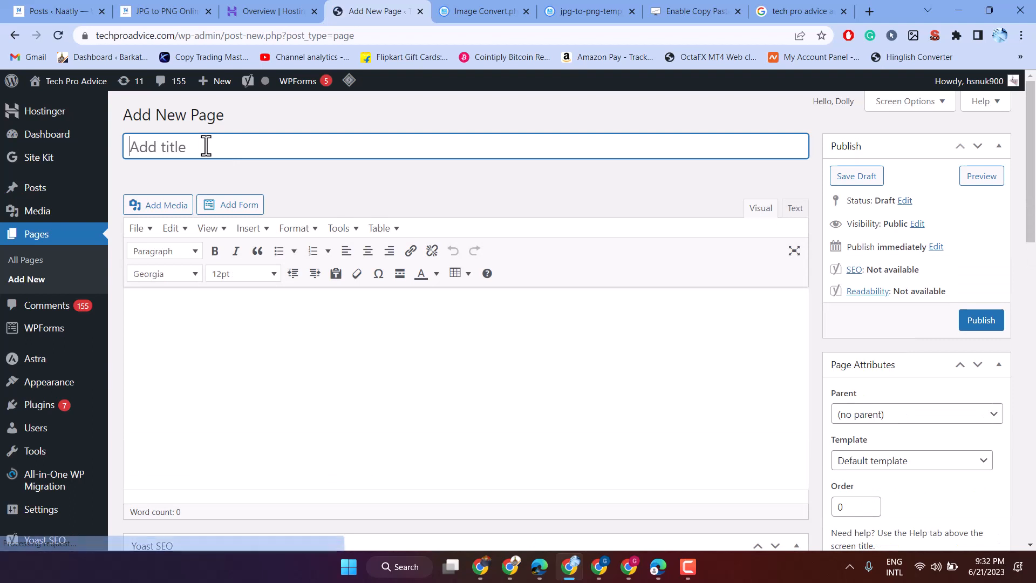
Title the new page 'Image convert Online', then switch to the Google search tab.
{"action": "type", "text": "Image c"}
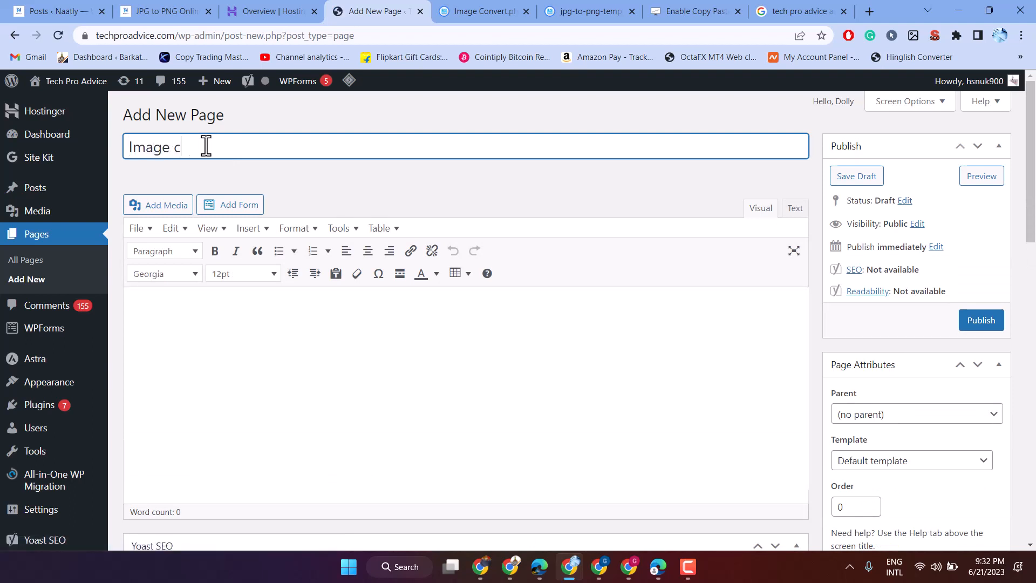
{"action": "type", "text": "onvert"}
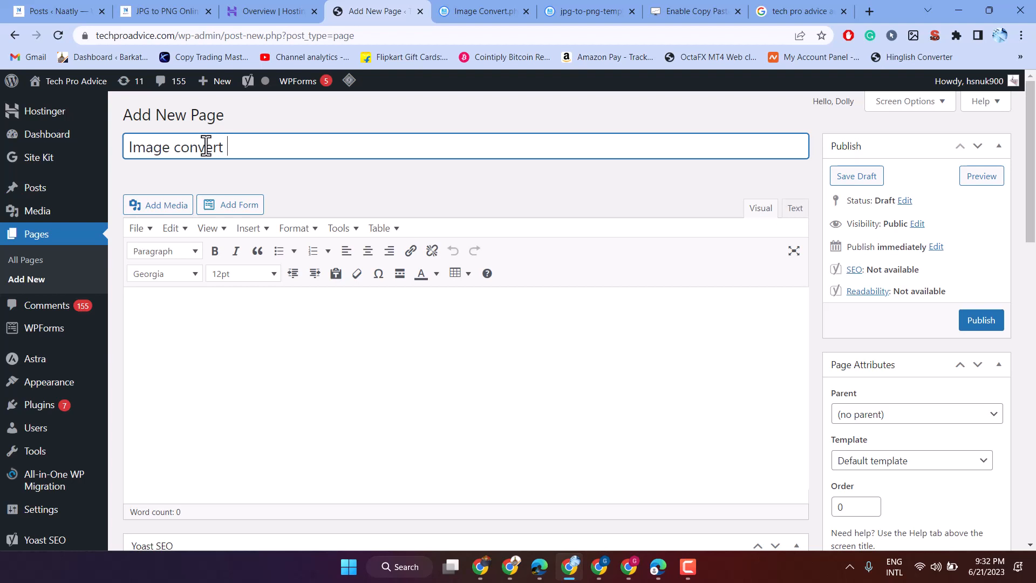
{"action": "type", "text": "Online"}
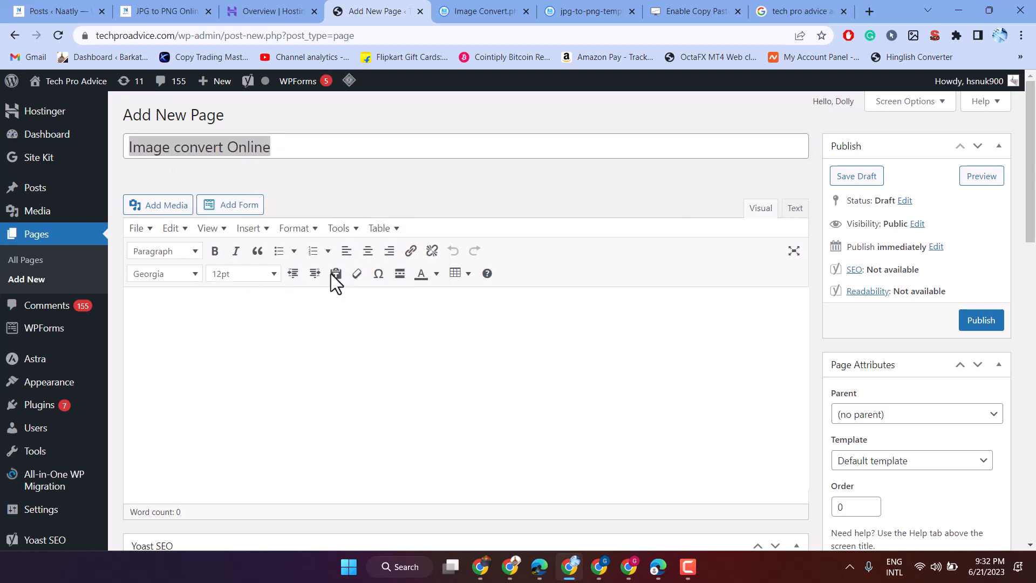
{"action": "left_click", "coordinate": [430, 11]}
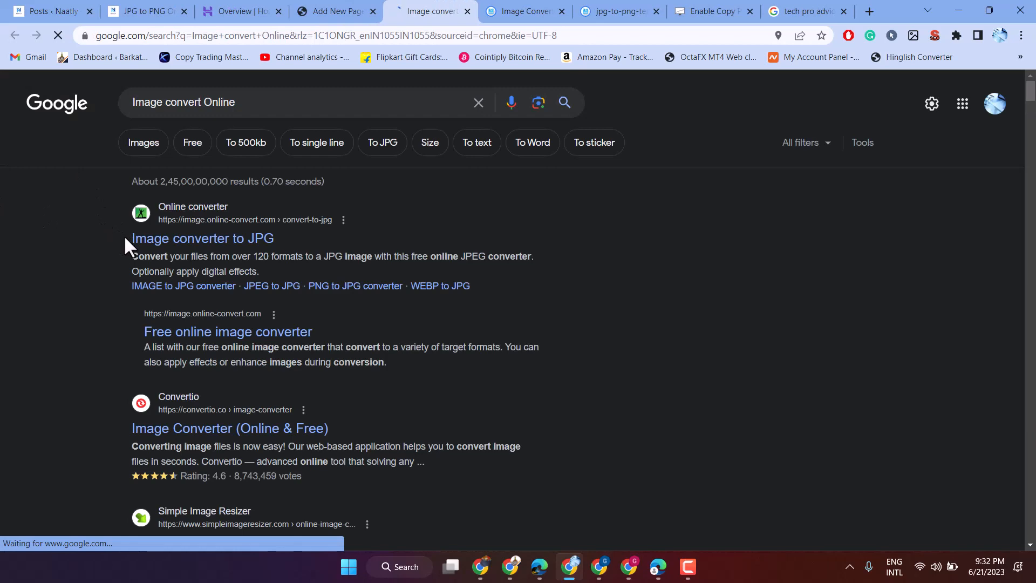
Select and copy the 'Free online image converter' result title from Google.
{"action": "left_click", "coordinate": [202, 237]}
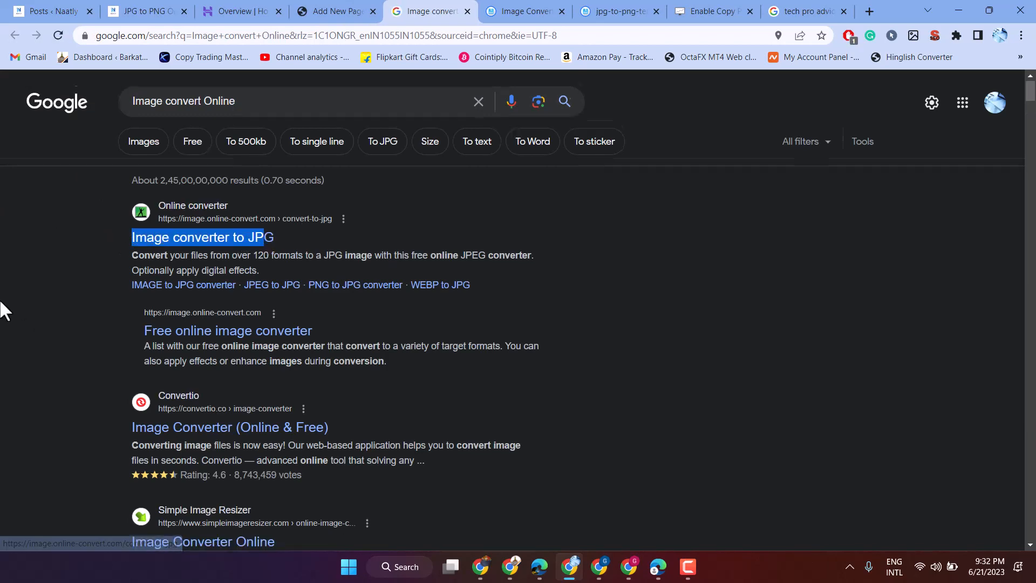
{"action": "scroll", "scroll_direction": "down", "scroll_amount": 3}
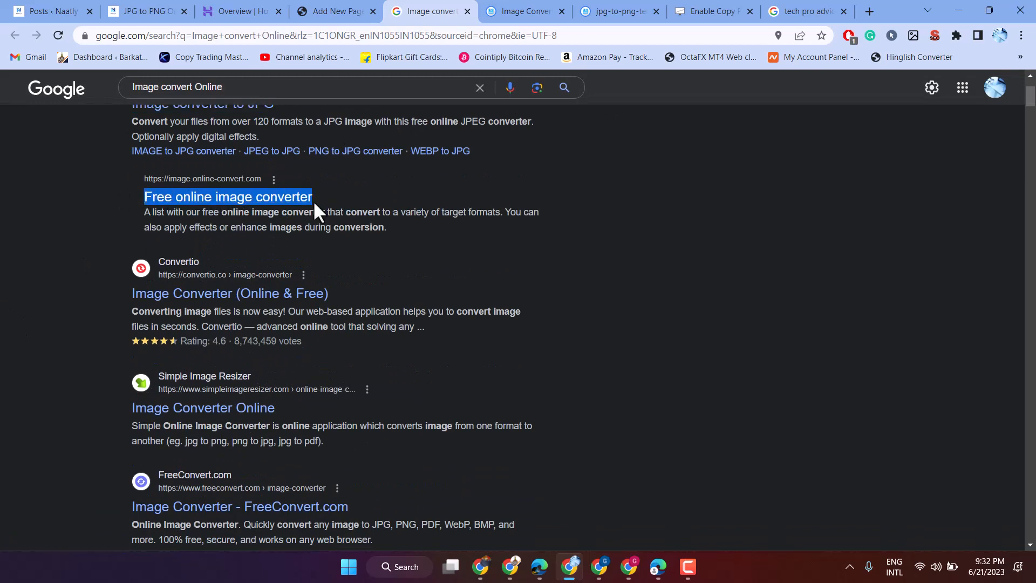
{"action": "right_click", "coordinate": [228, 197]}
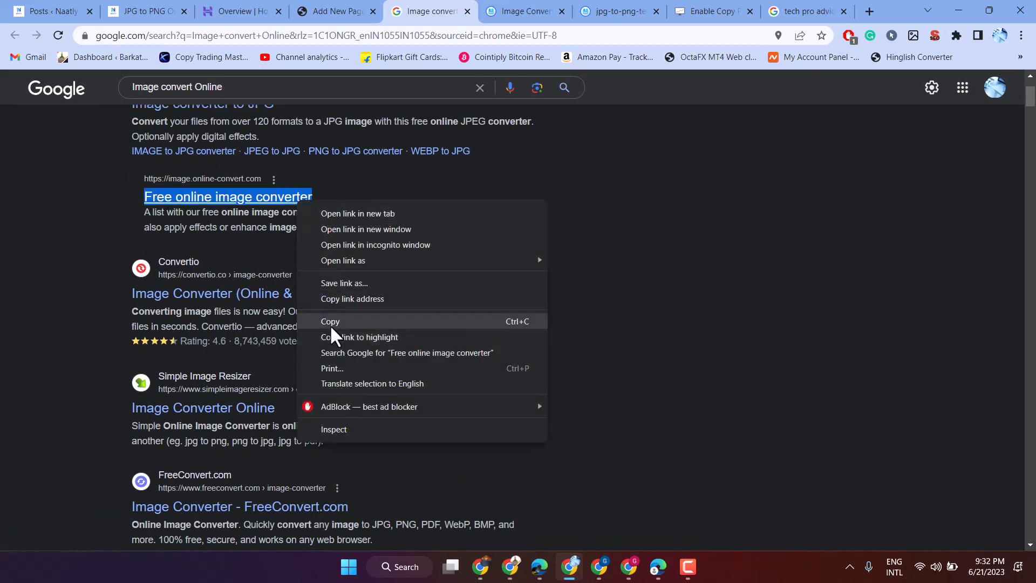
{"action": "left_click", "coordinate": [333, 11]}
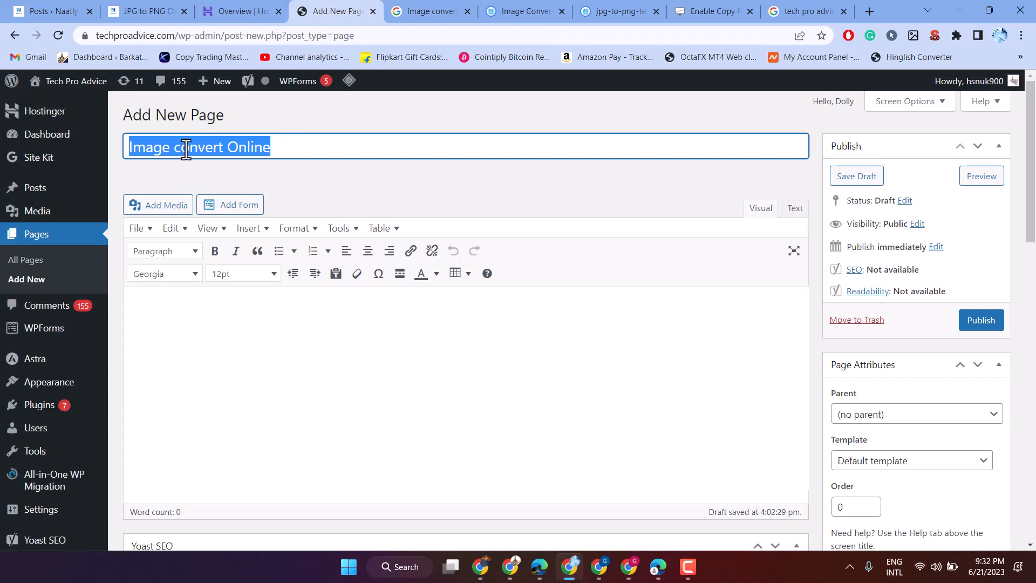
Title the page 'Free online image converter' and paste that phrase as the Yoast focus keyphrase.
{"action": "type", "text": "Free online image converter"}
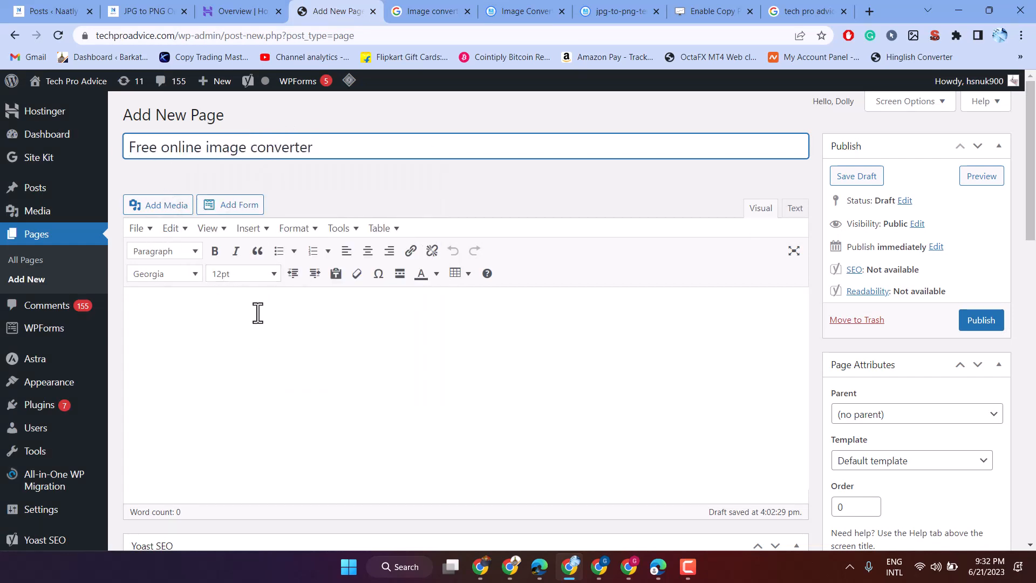
{"action": "scroll", "scroll_direction": "down", "scroll_amount": 3}
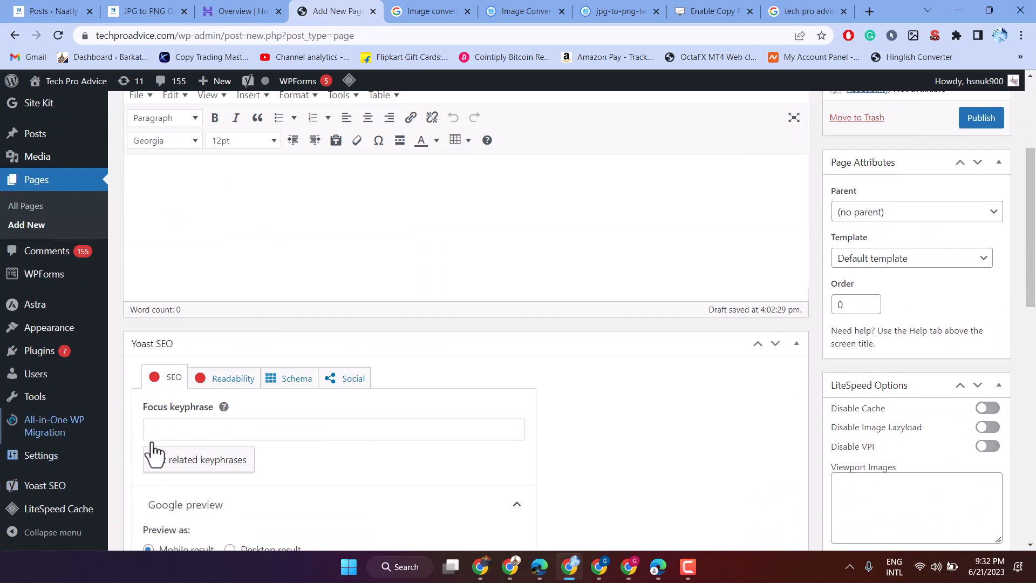
{"action": "left_click", "coordinate": [334, 428]}
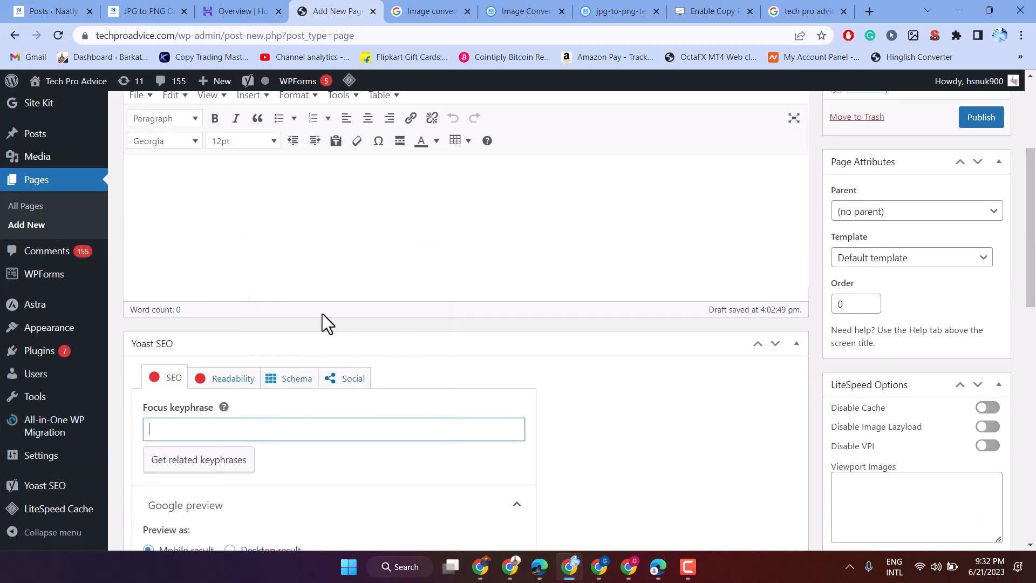
{"action": "right_click", "coordinate": [218, 389]}
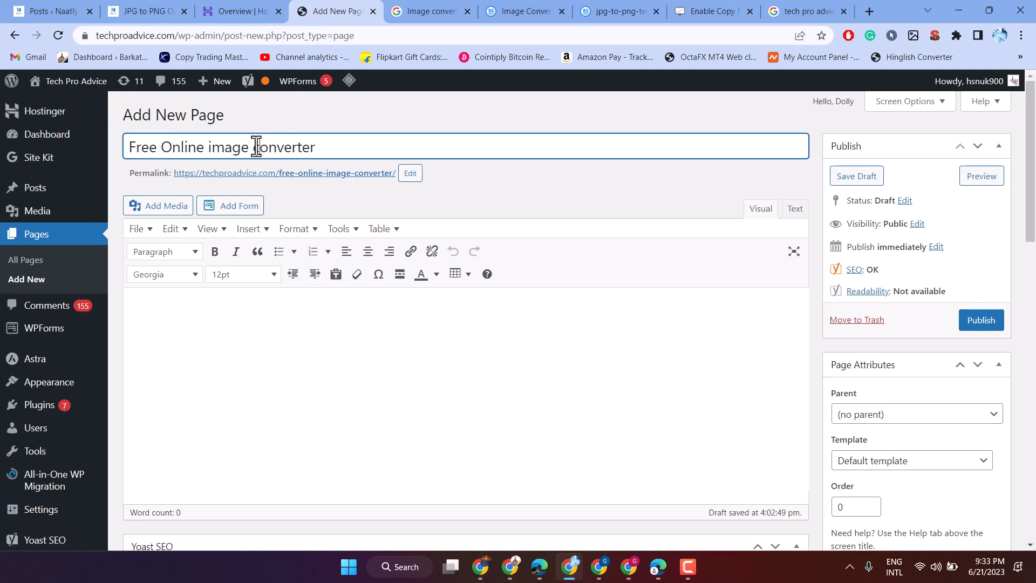
{"action": "mouse_move", "coordinate": [261, 151]}
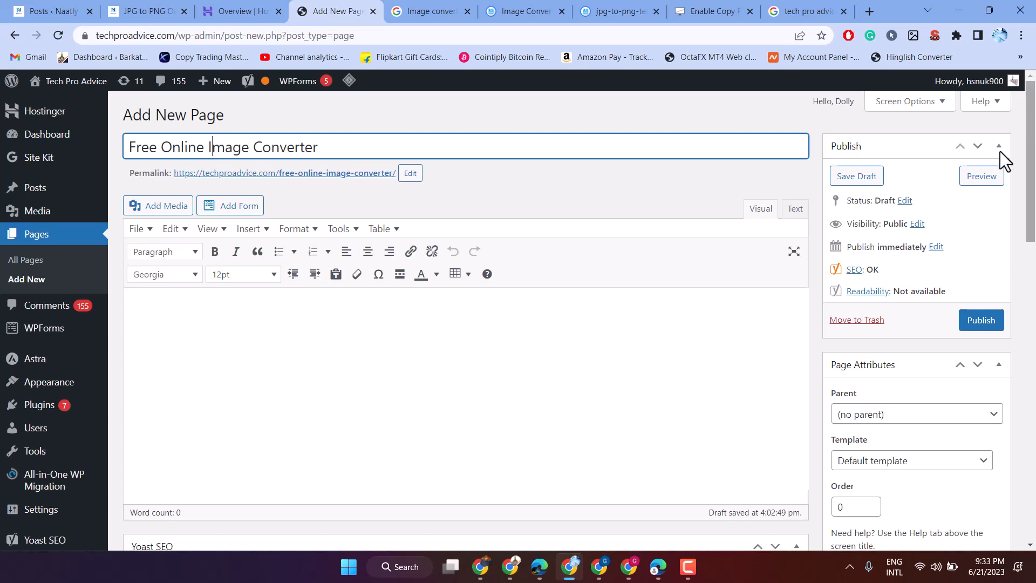
Assign the Image Converter Template in Page Attributes and publish the page.
{"action": "scroll", "scroll_direction": "down", "scroll_amount": 3}
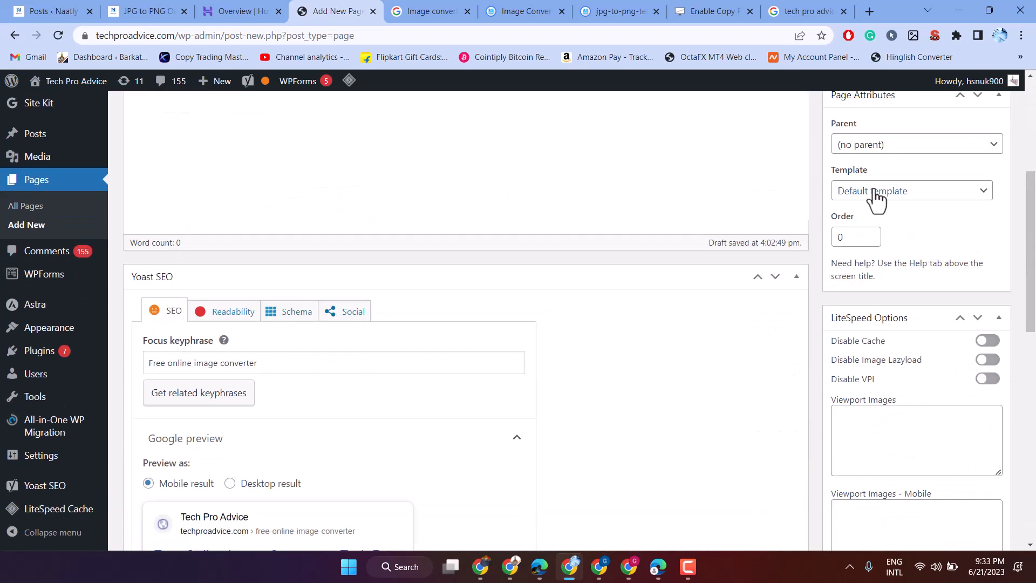
{"action": "left_click", "coordinate": [911, 190]}
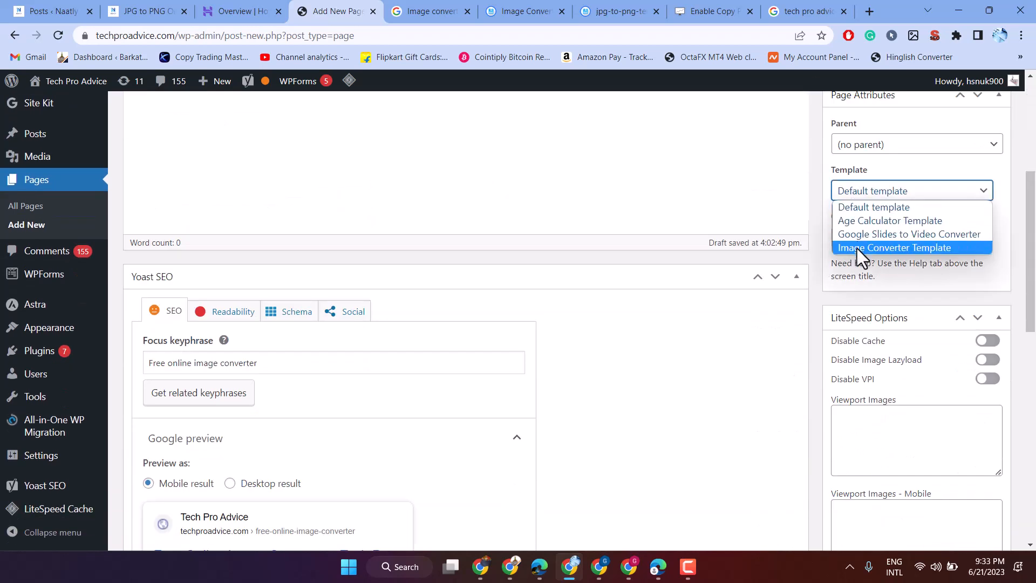
{"action": "left_click", "coordinate": [894, 247]}
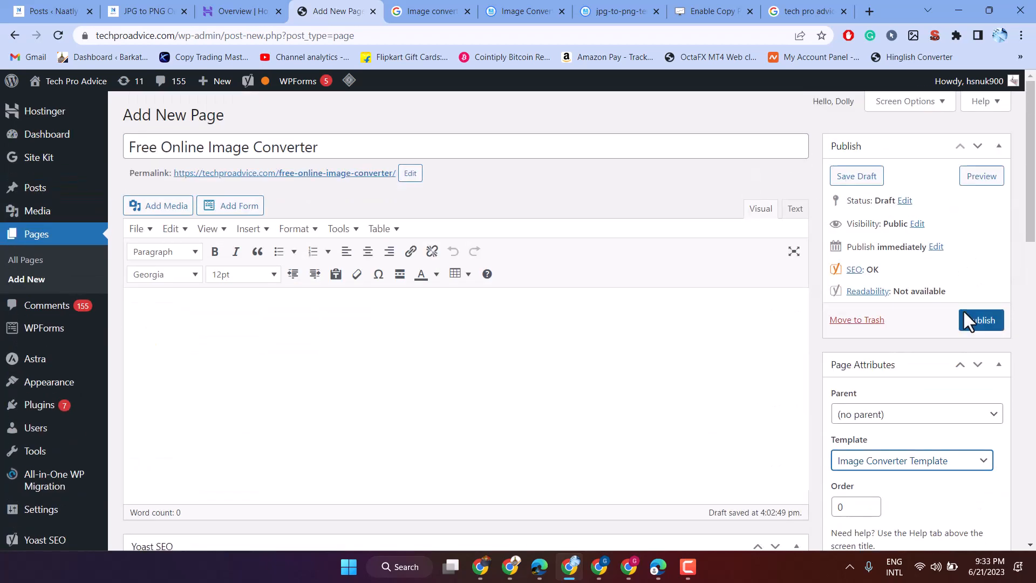
{"action": "left_click", "coordinate": [981, 319]}
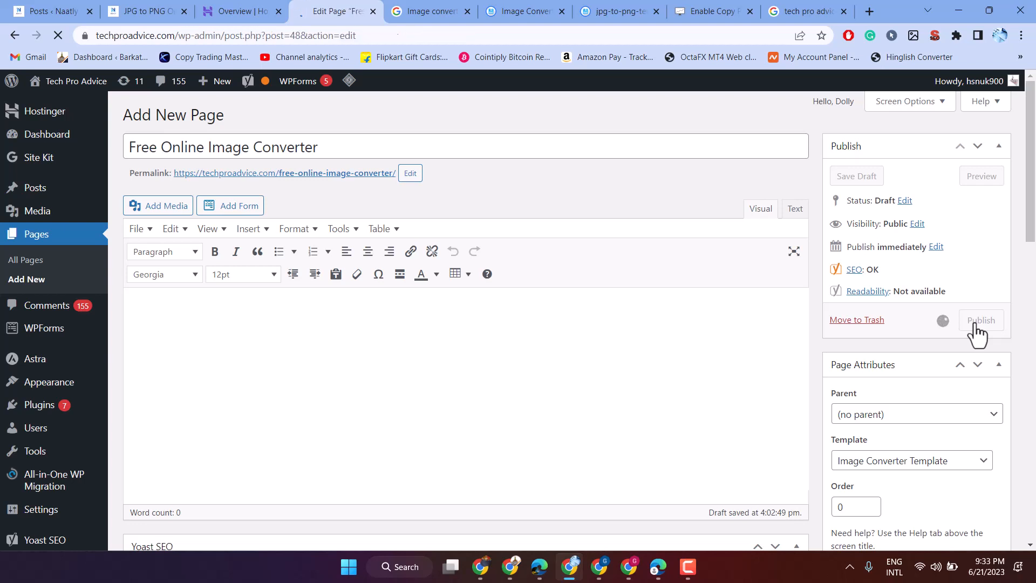
{"action": "left_click", "coordinate": [981, 320]}
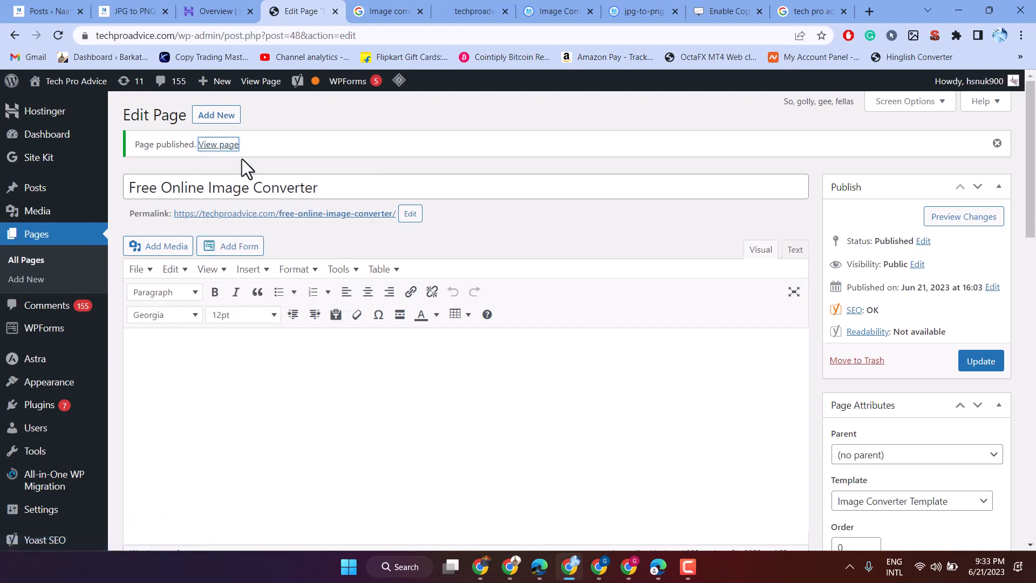
View the live page and choose biker-7021825_1920.jpg as the file to convert.
{"action": "left_click", "coordinate": [218, 144]}
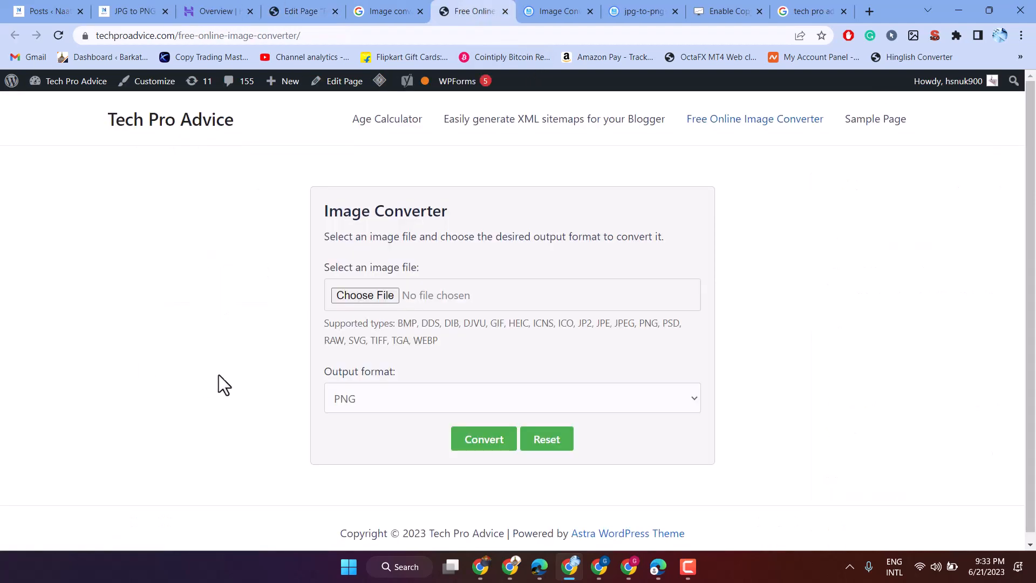
{"action": "scroll", "scroll_direction": "down", "scroll_amount": 3}
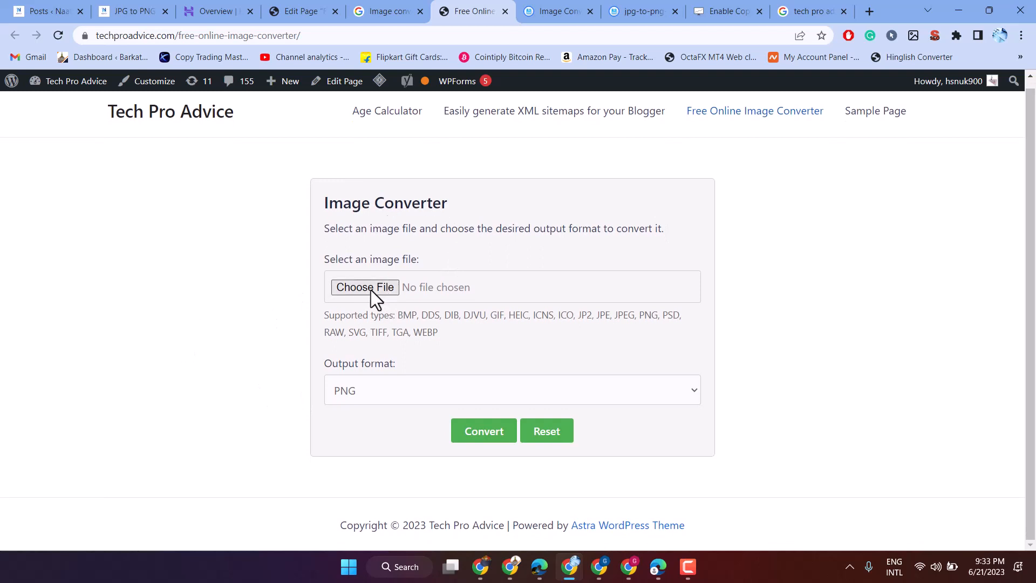
{"action": "left_click", "coordinate": [364, 287]}
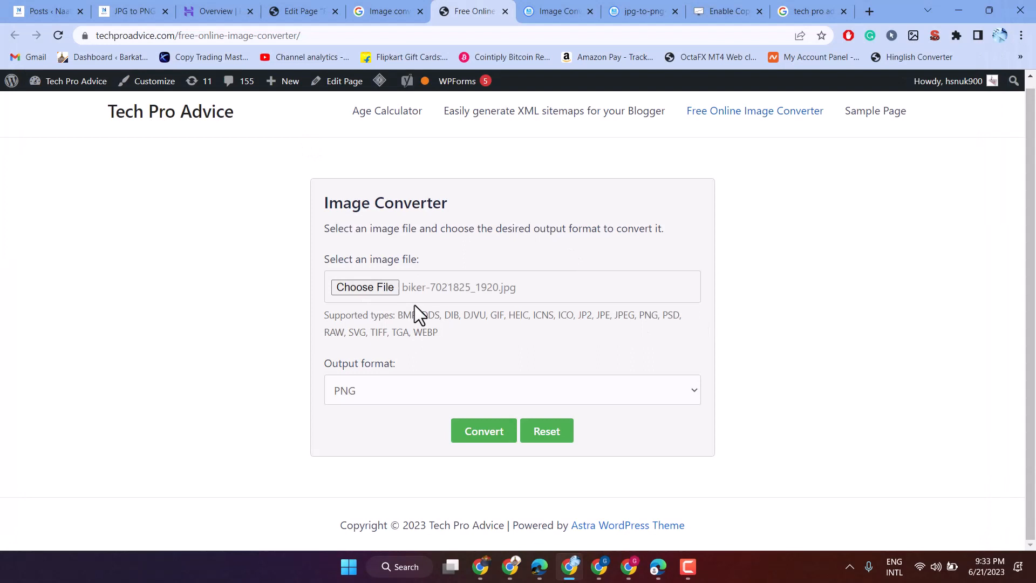
{"action": "mouse_move", "coordinate": [362, 403]}
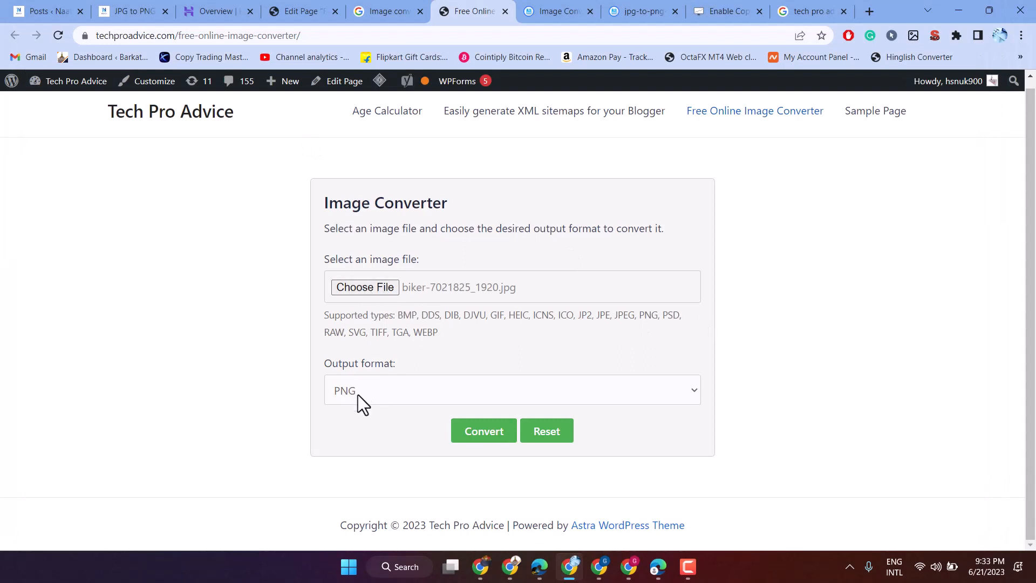
{"action": "mouse_move", "coordinate": [337, 377]}
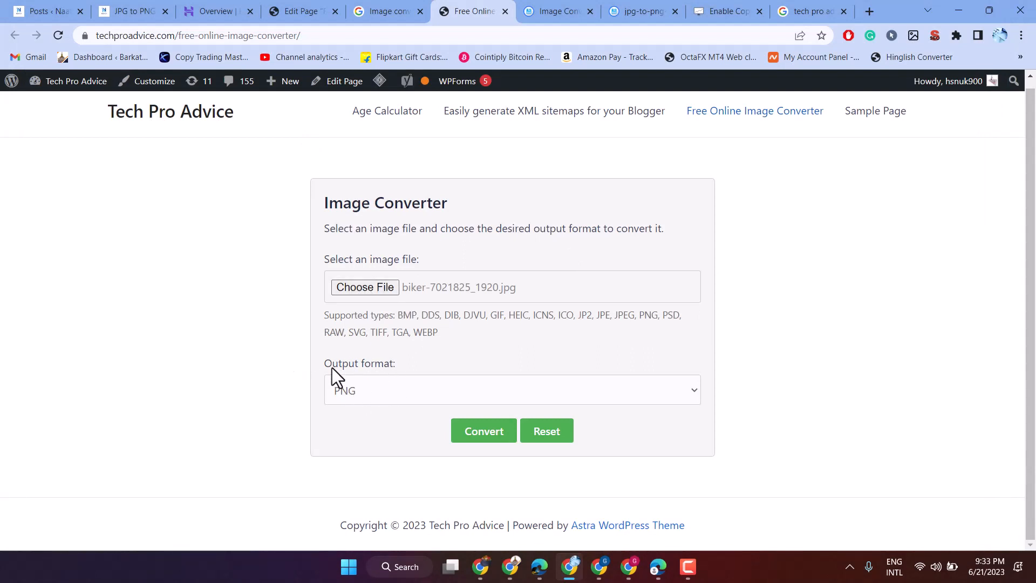
Convert the biker JPG to GIF and download converted_image.gif.
{"action": "left_click", "coordinate": [511, 390]}
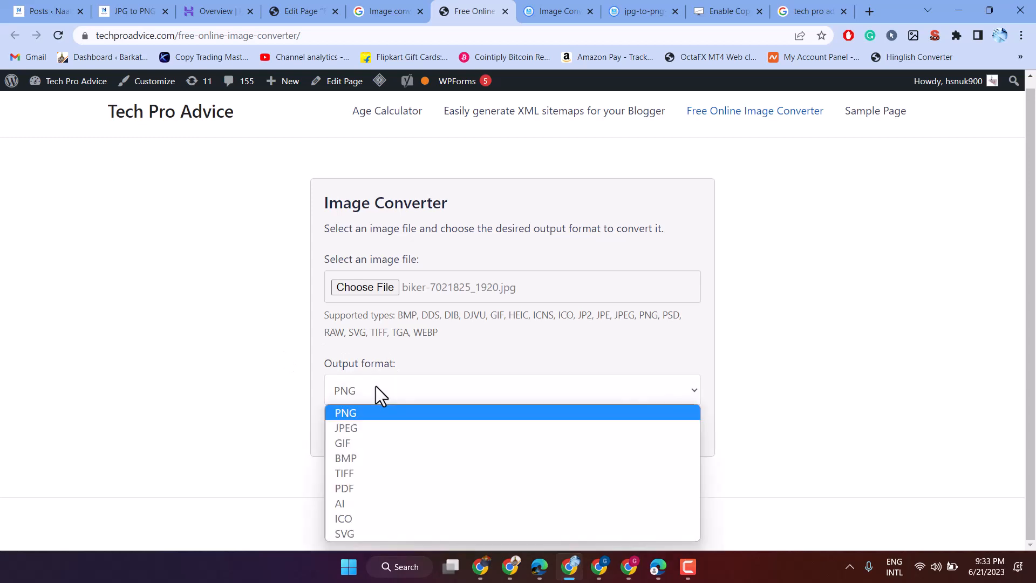
{"action": "left_click", "coordinate": [342, 442]}
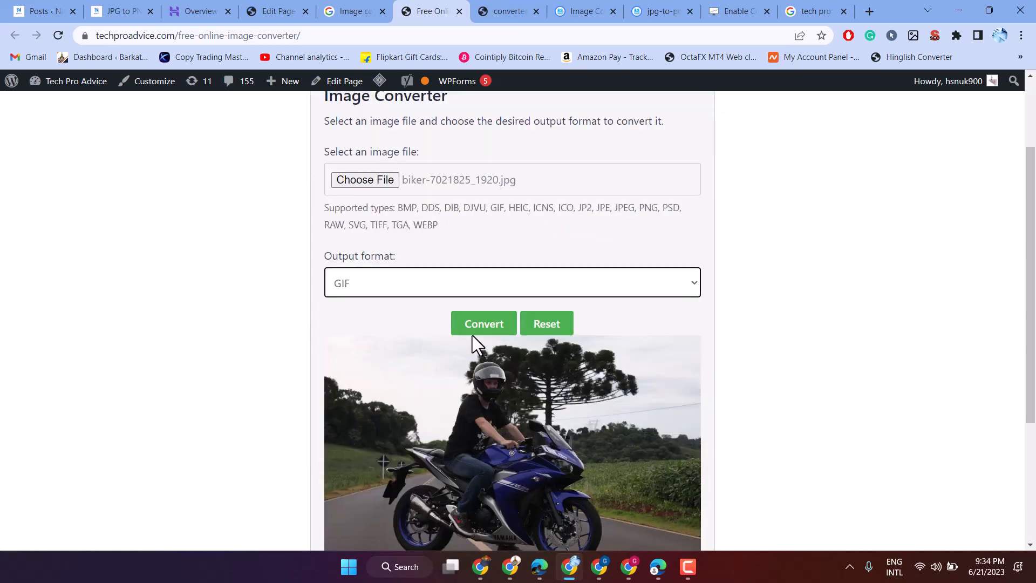
{"action": "left_click", "coordinate": [484, 323]}
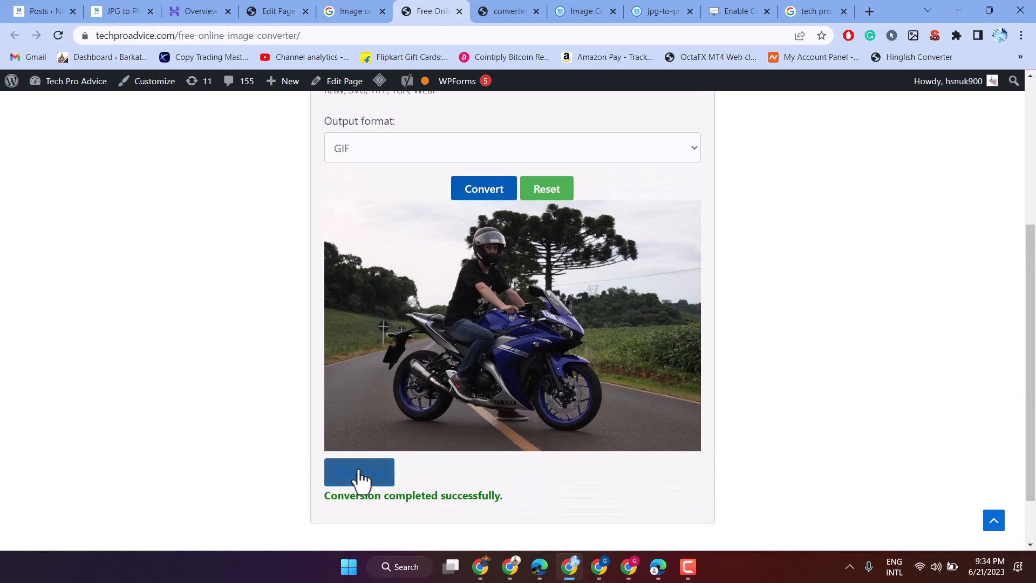
{"action": "left_click", "coordinate": [359, 472]}
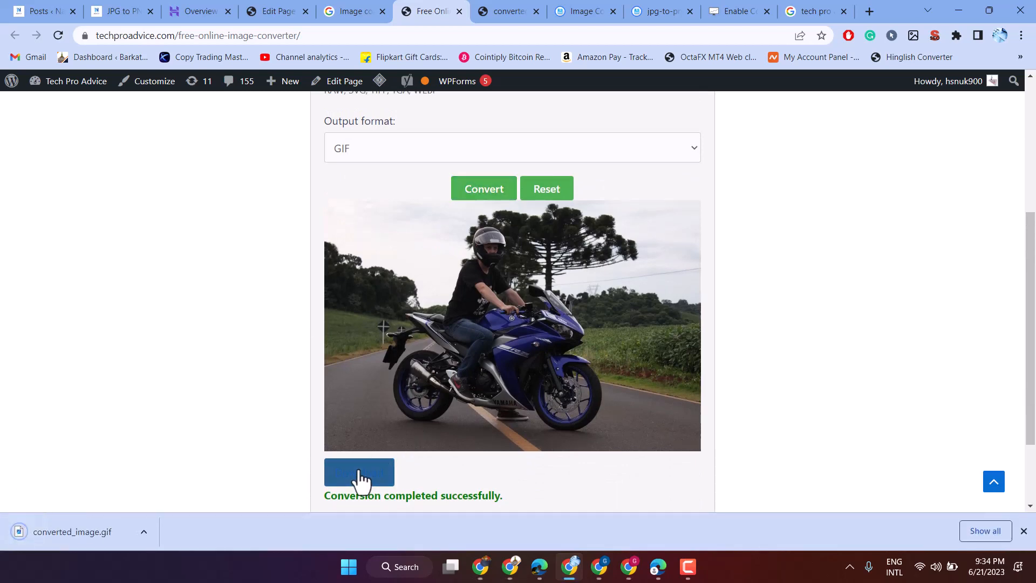